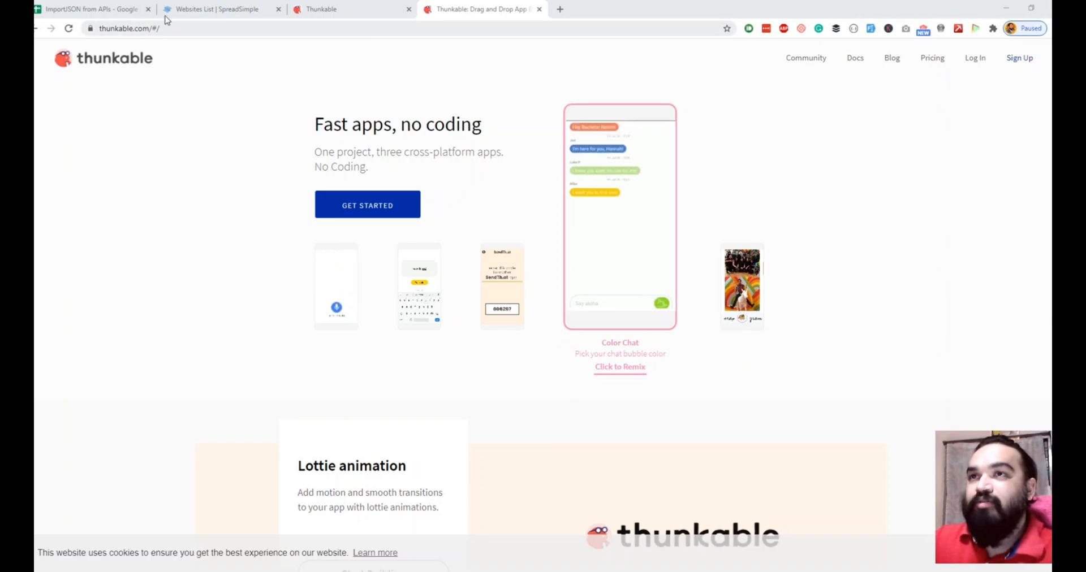
Step: Review the ImportJSON from APIs spreadsheet, then go to the Thunkable projects page
click(91, 10)
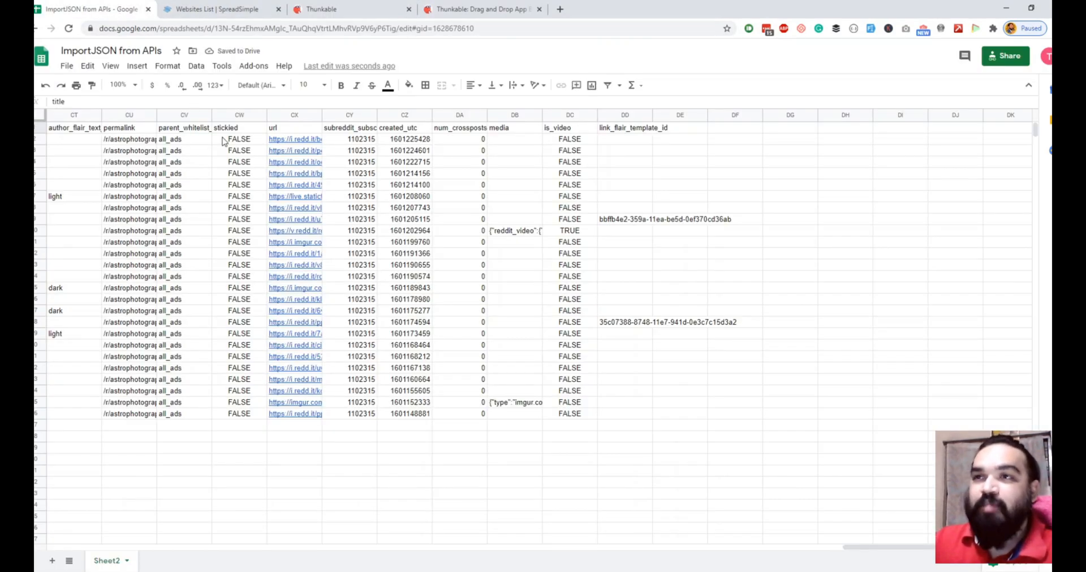
scroll(left, 3)
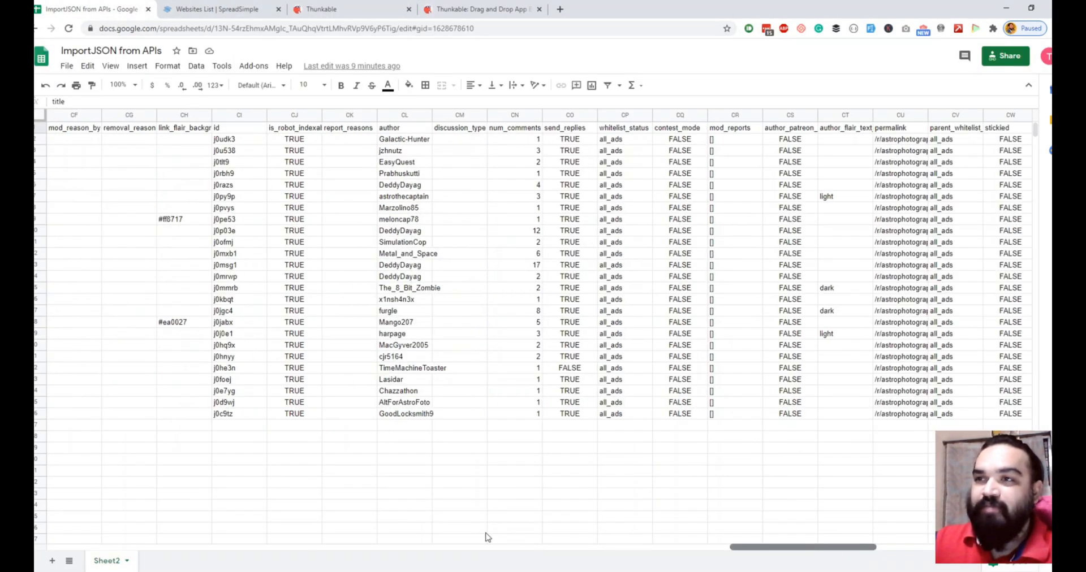
scroll(left, 3)
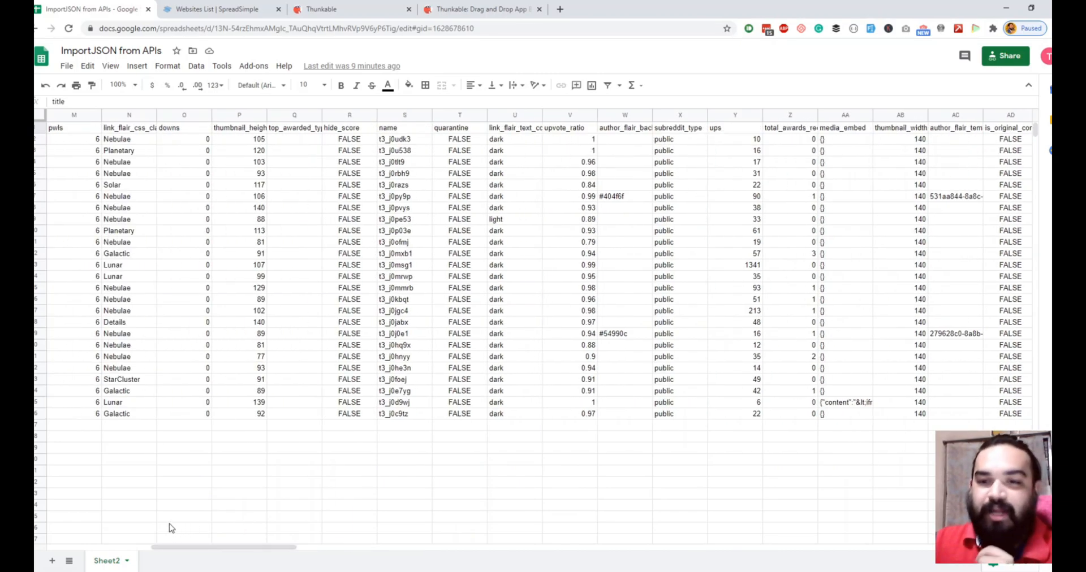
mouse_move(307, 508)
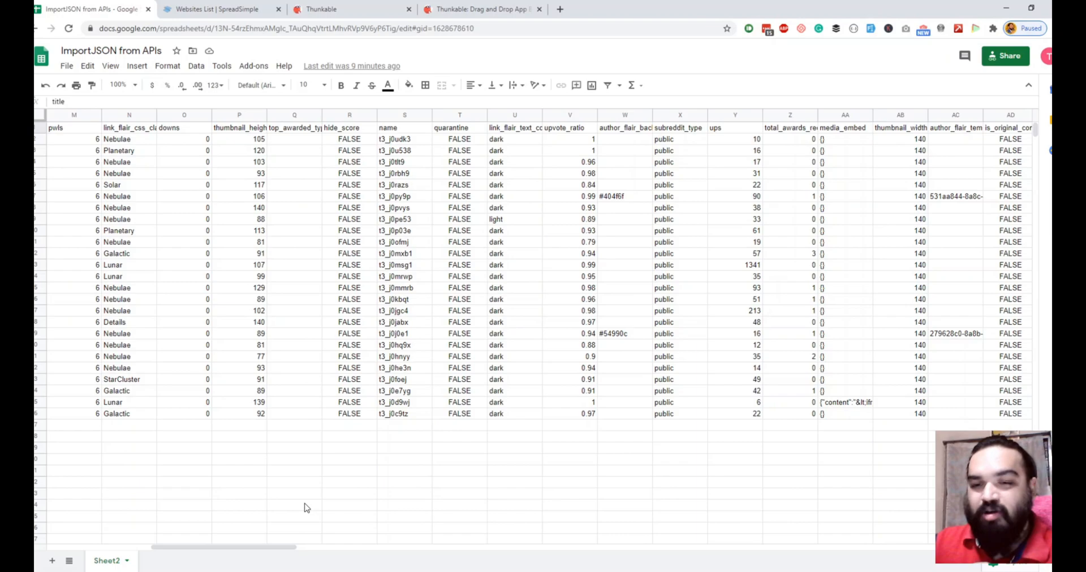
mouse_move(290, 522)
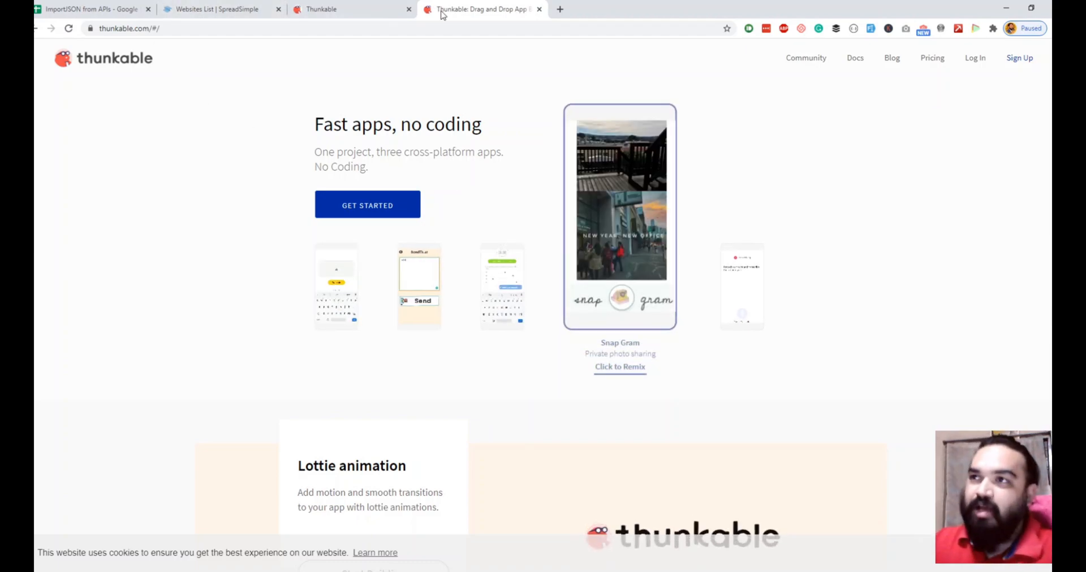
click(353, 9)
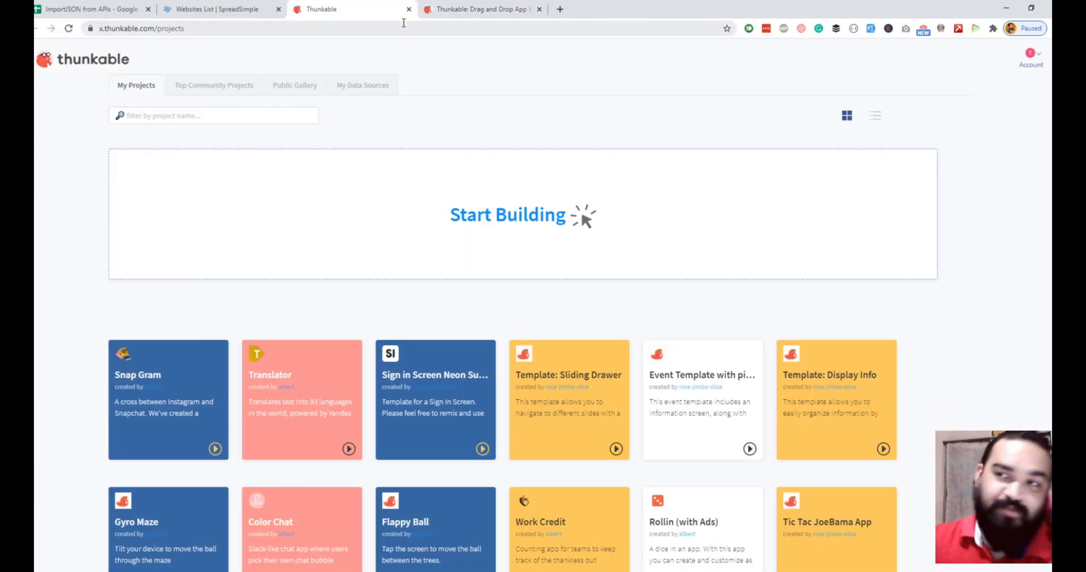
mouse_move(185, 152)
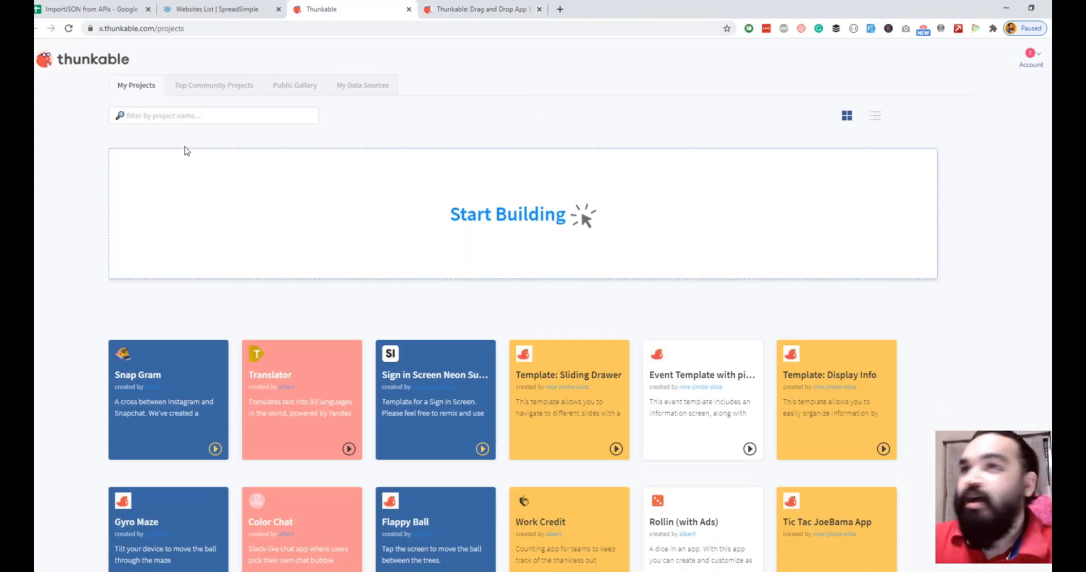
mouse_move(570, 220)
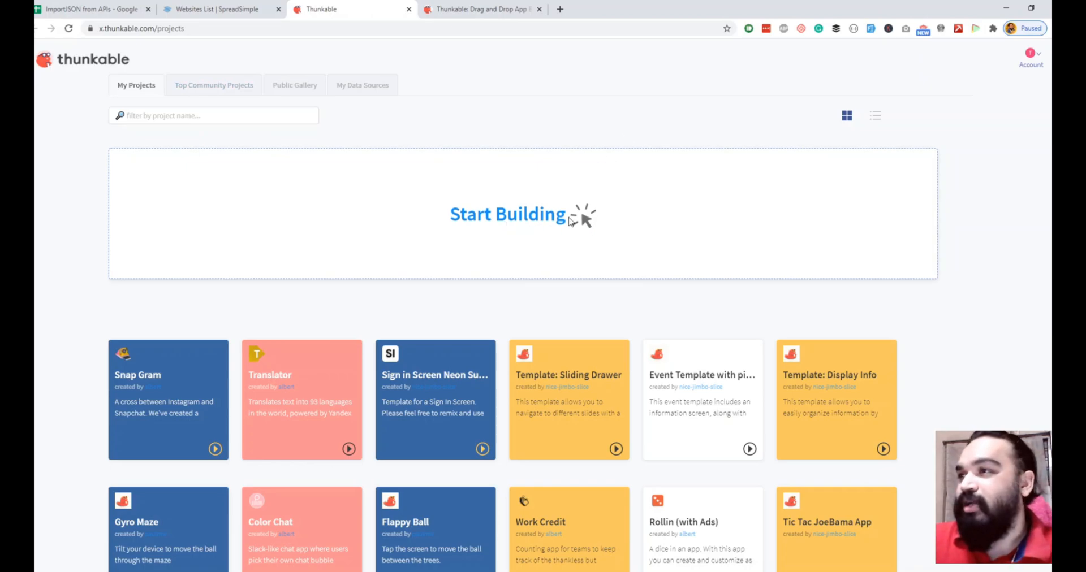
Step: Create a new project named AstroPics from the Start Building option
click(508, 214)
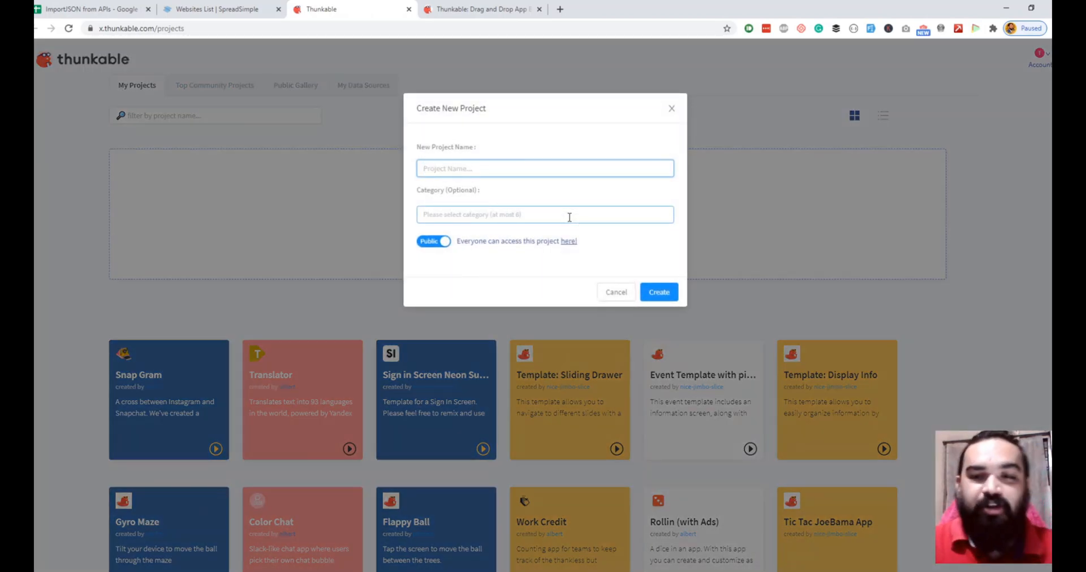
text(AstroPh)
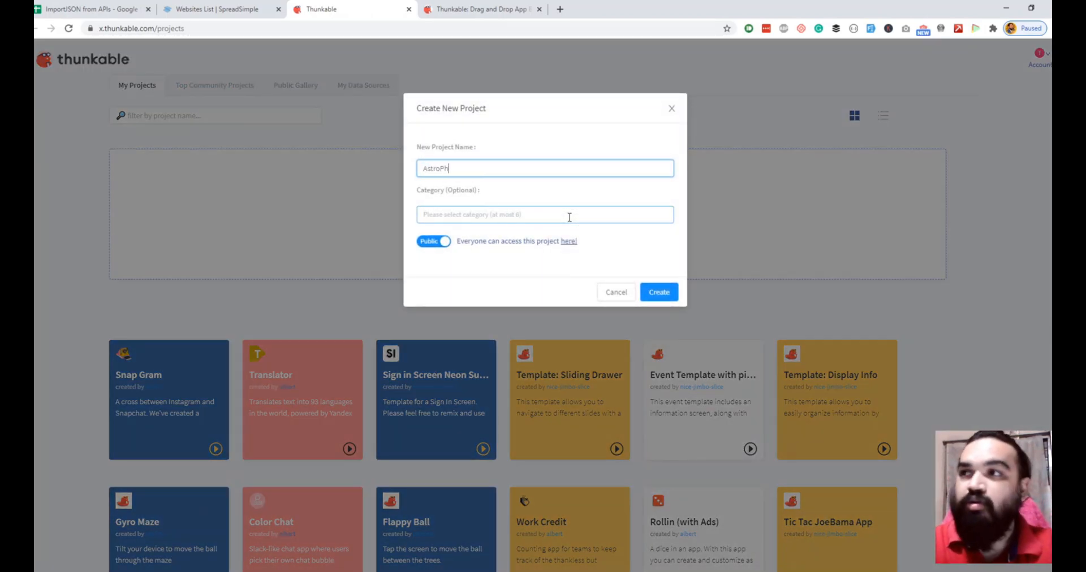
text(ics)
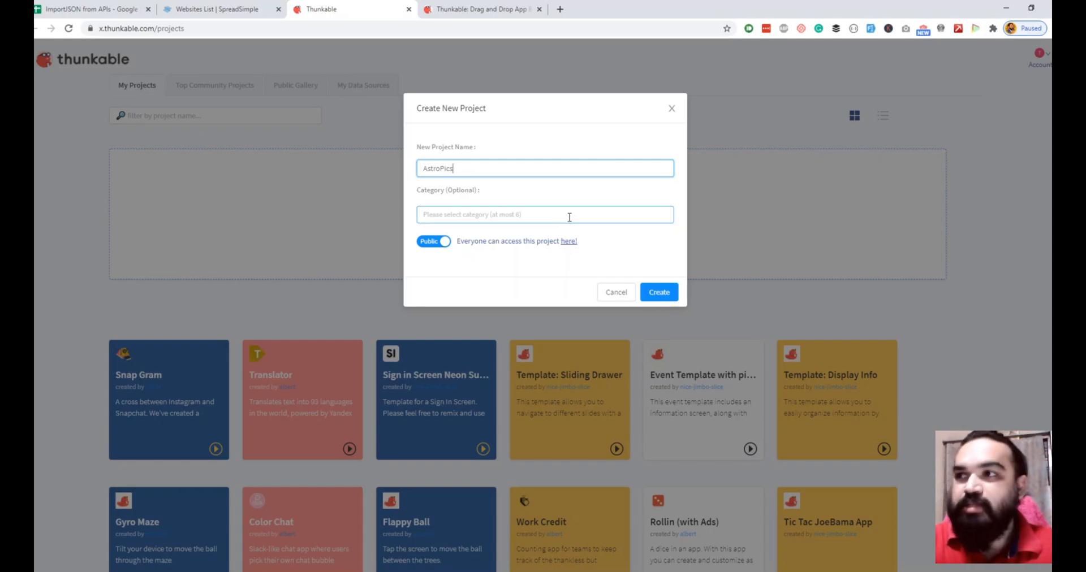
click(657, 292)
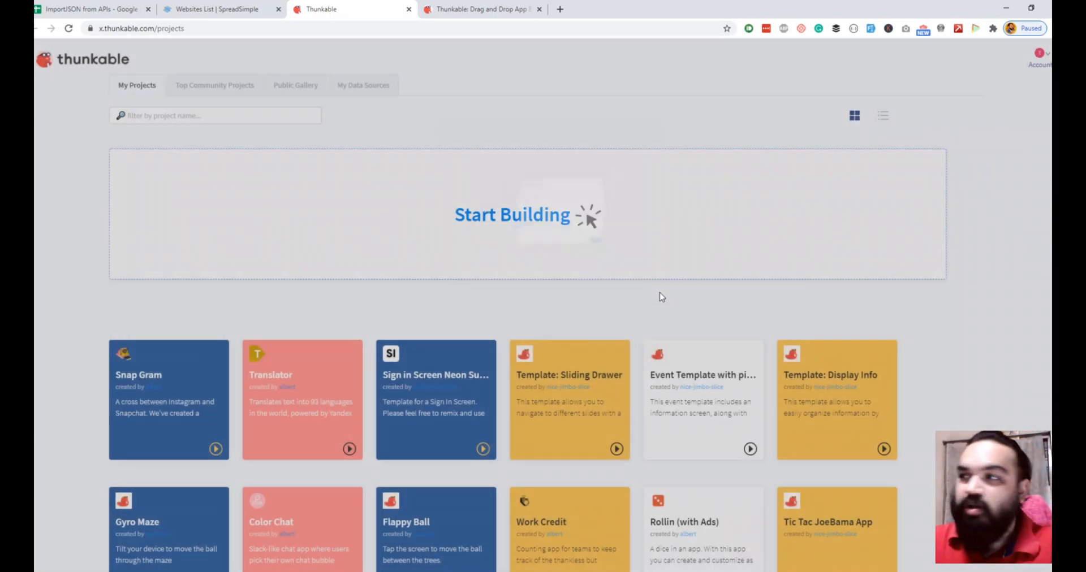
click(512, 214)
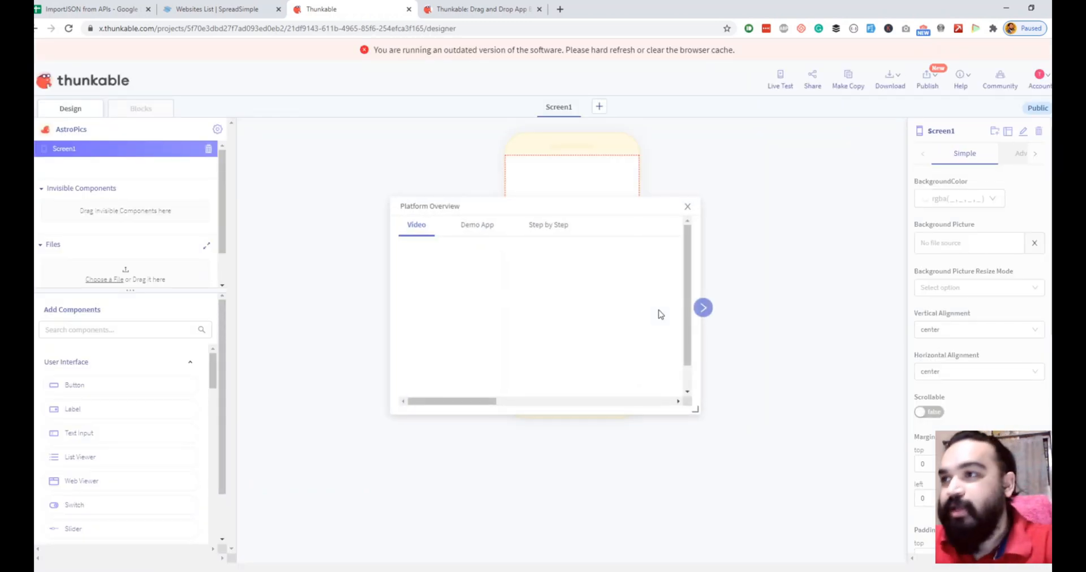
Step: Dismiss the Platform Overview popup and search the components for 'Data'
click(686, 207)
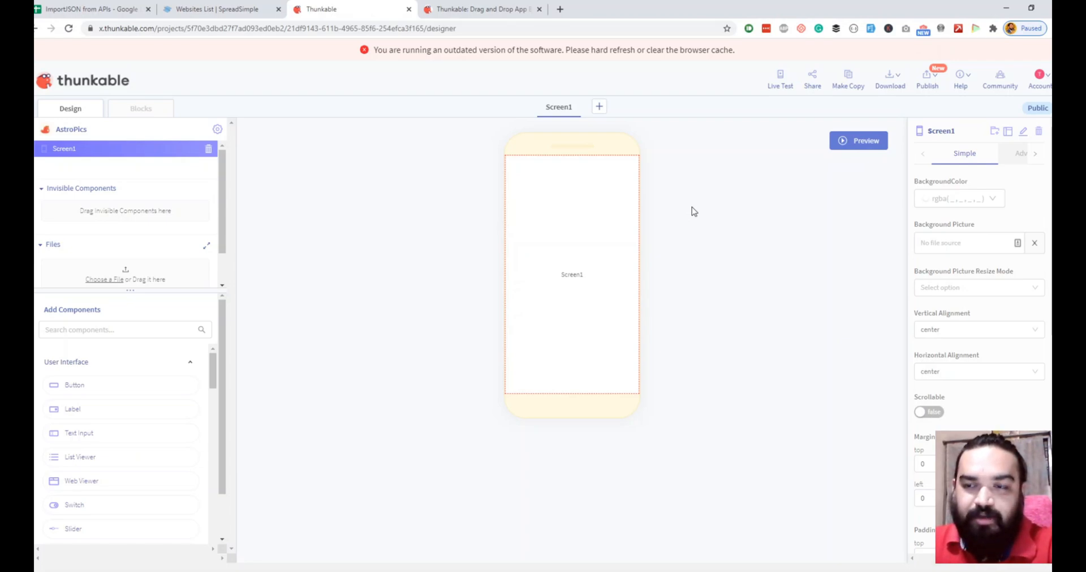
mouse_move(703, 208)
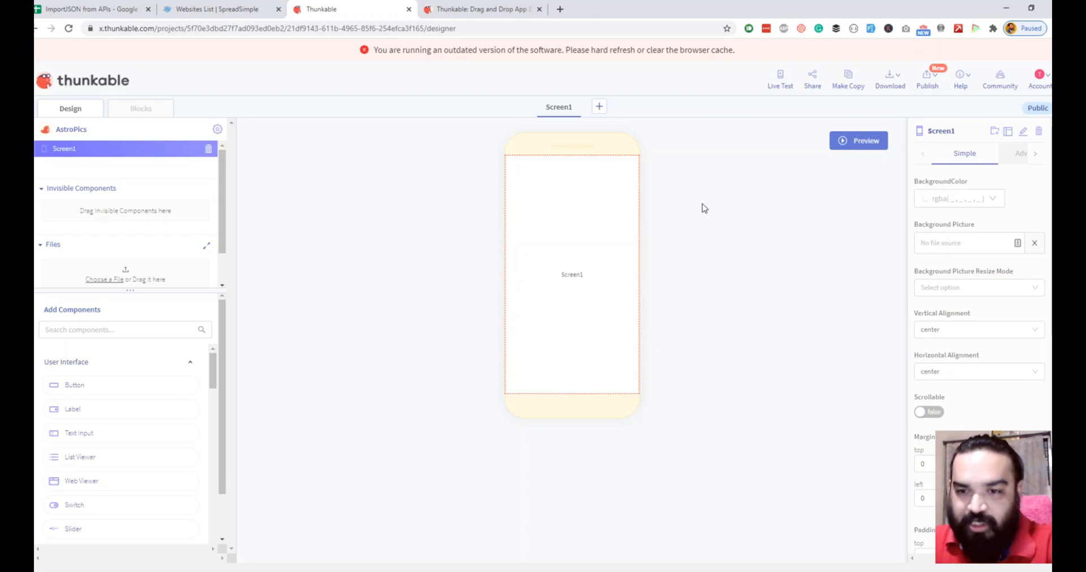
click(125, 331)
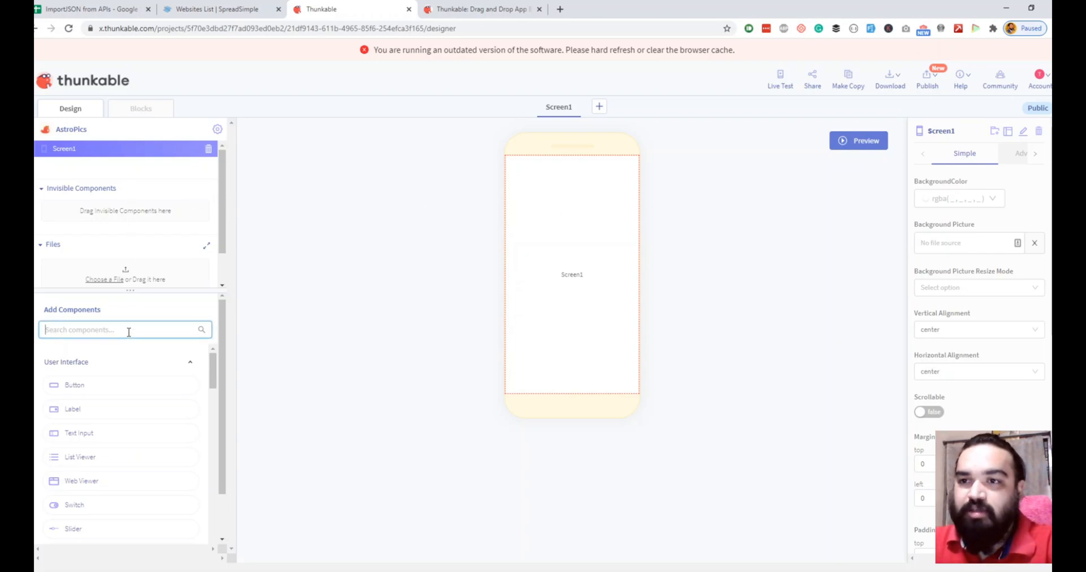
text(Data)
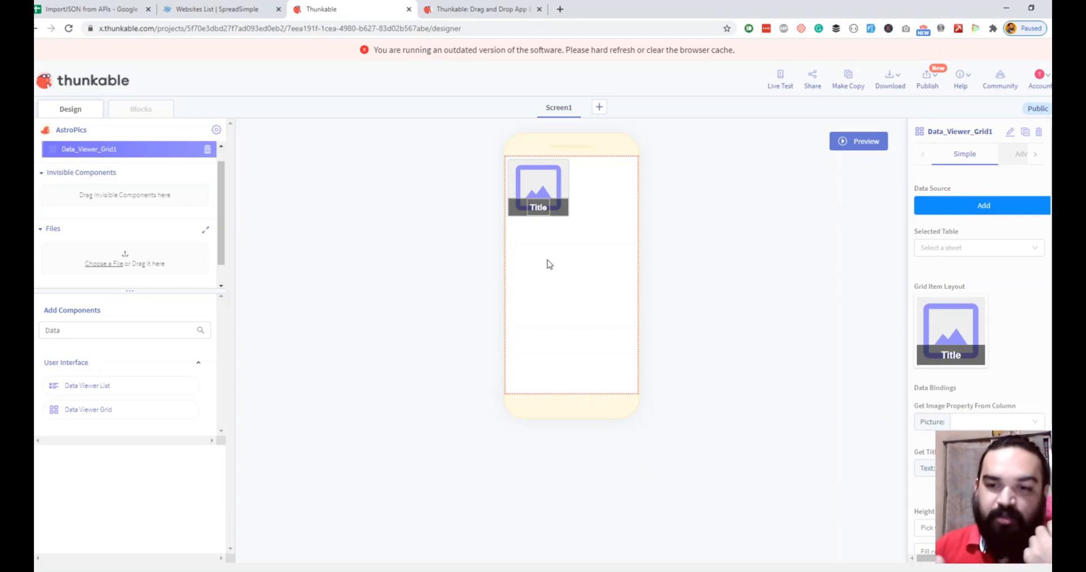
mouse_move(551, 276)
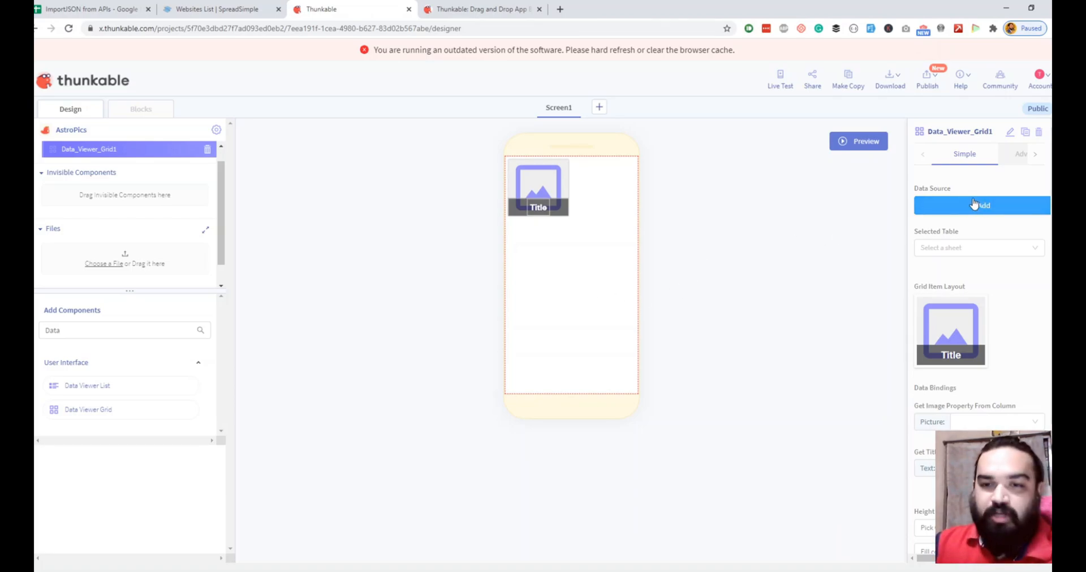
Step: Start a new data source for the grid and name it Astro
click(980, 205)
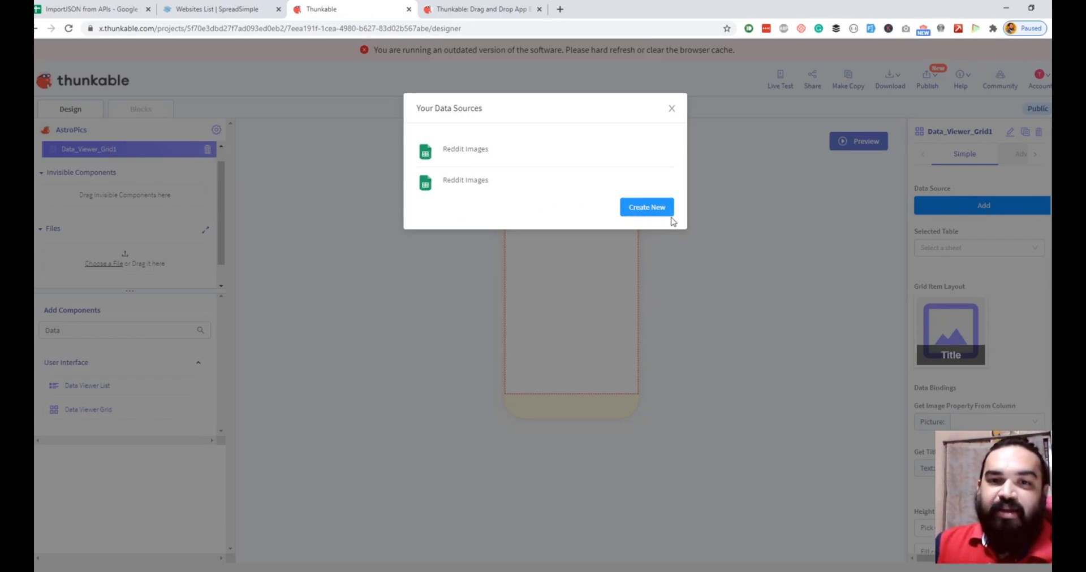
click(646, 207)
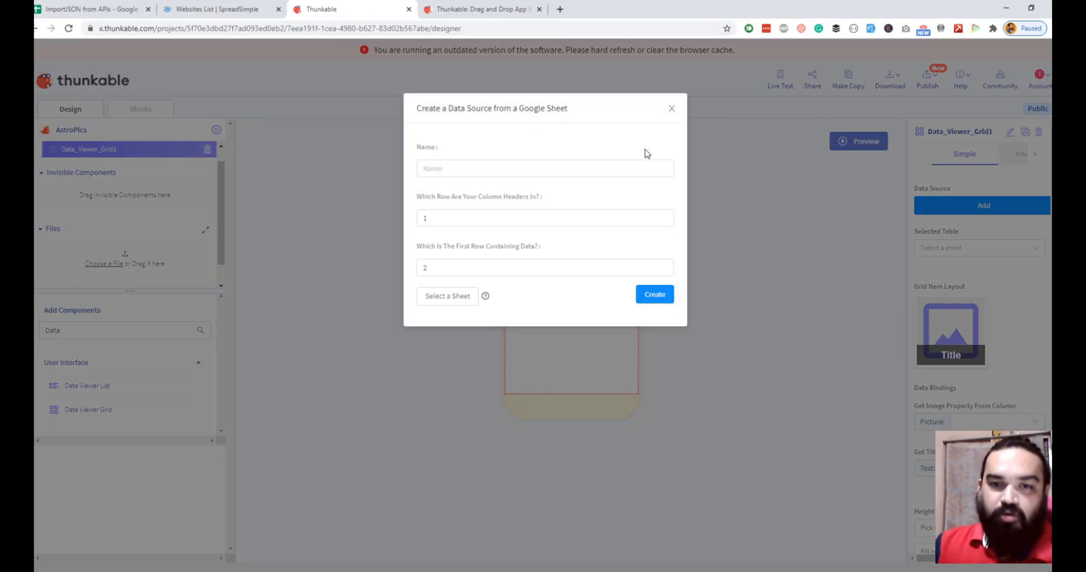
click(544, 168)
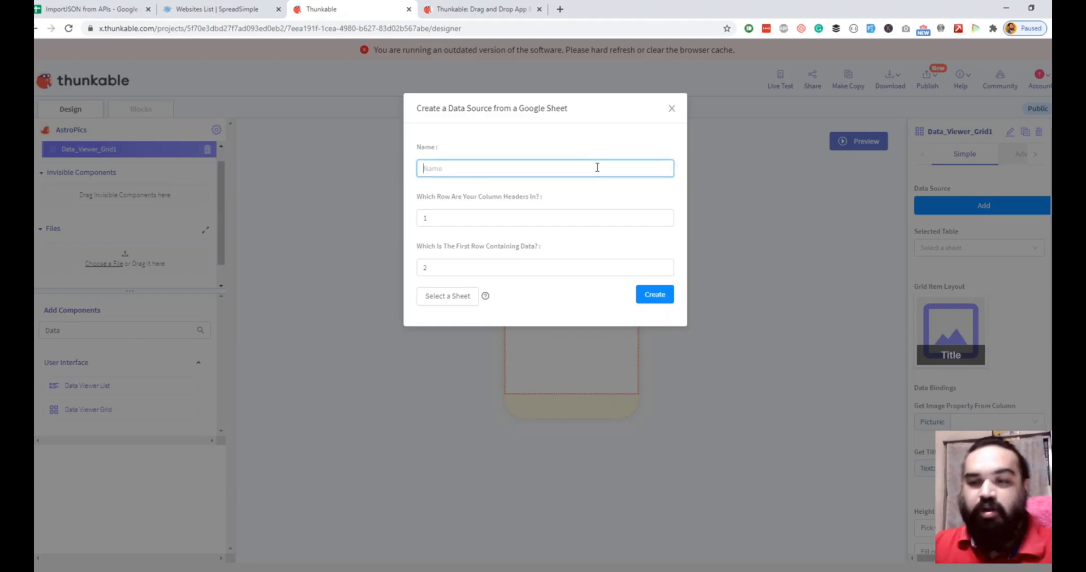
text(Ear)
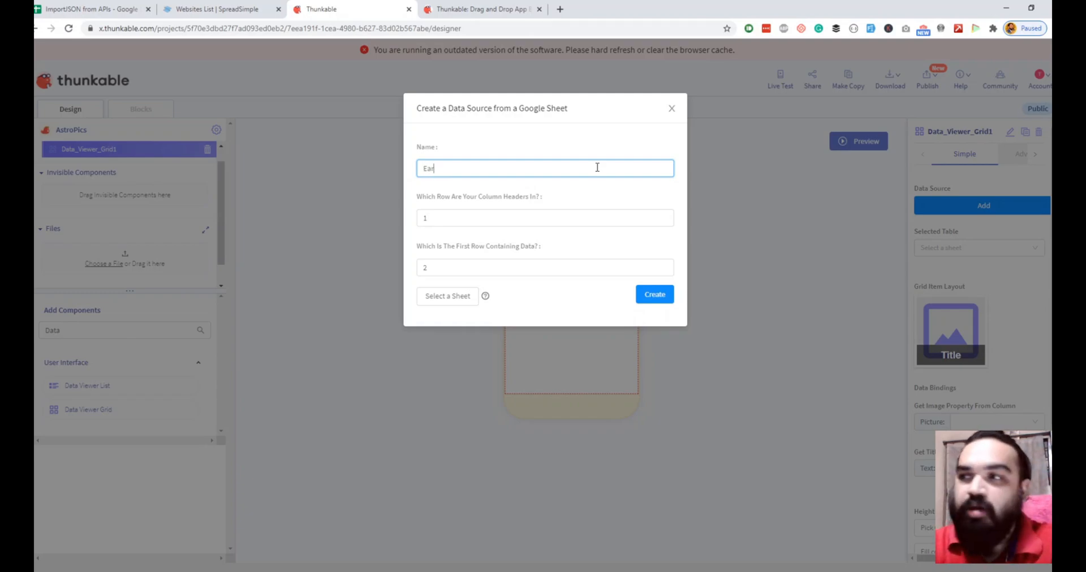
text(AstroImages)
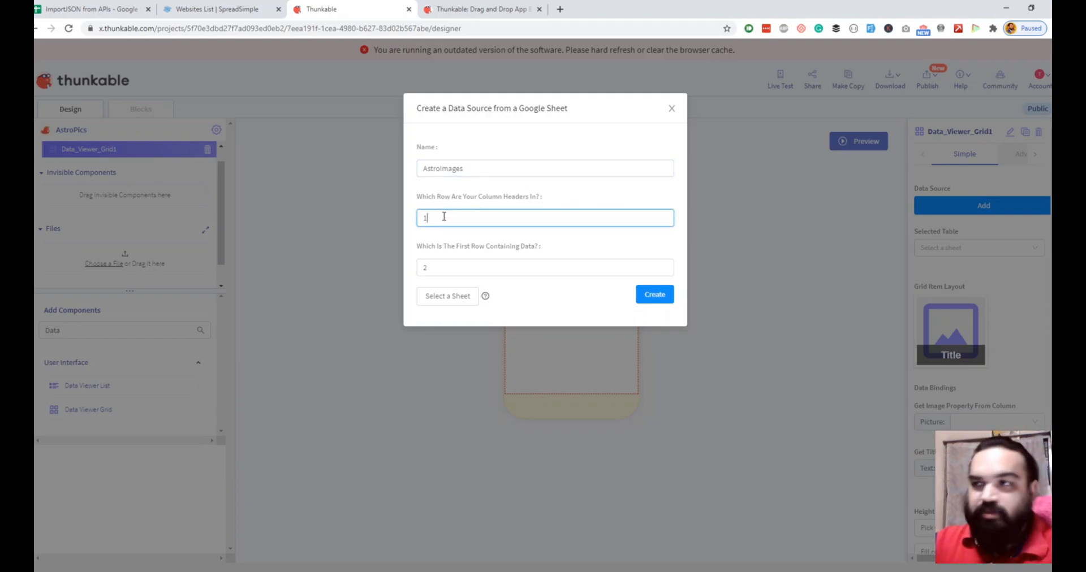
Step: Keep header row 1, choose the ImportJSON from APIs Google Sheet, and create the data source
click(544, 267)
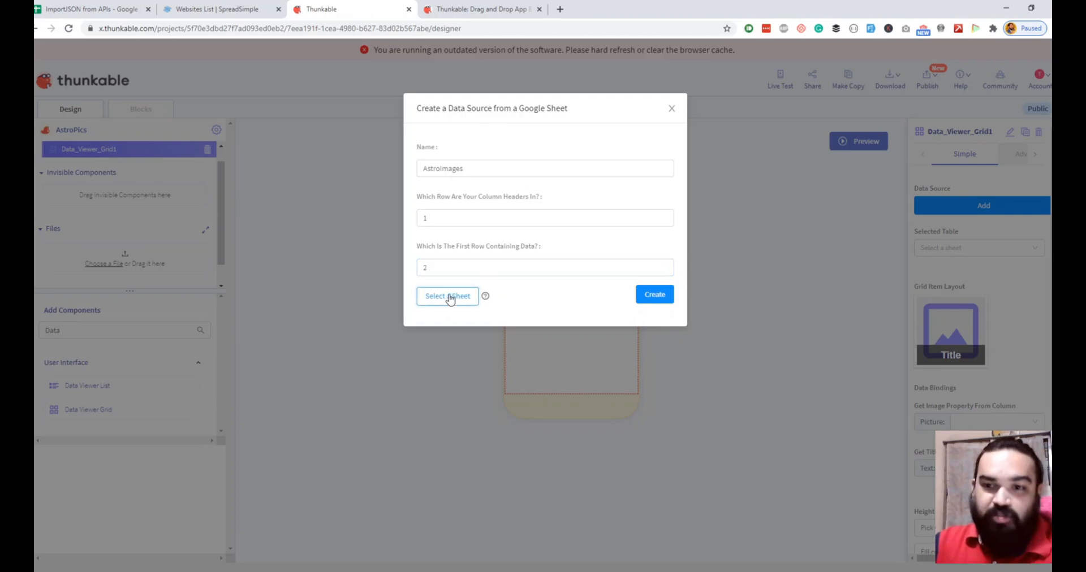
click(448, 296)
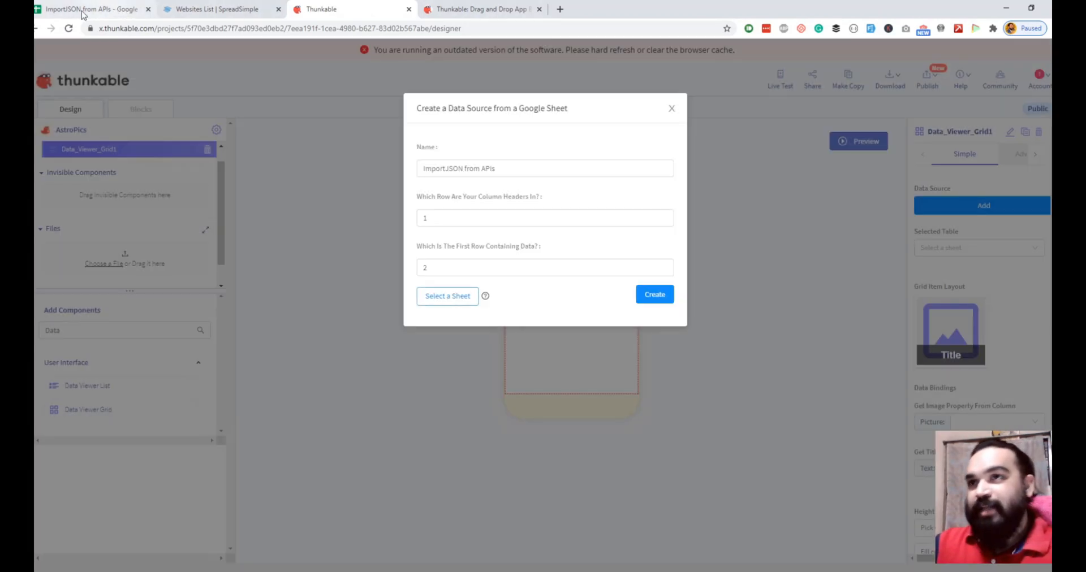
mouse_move(654, 294)
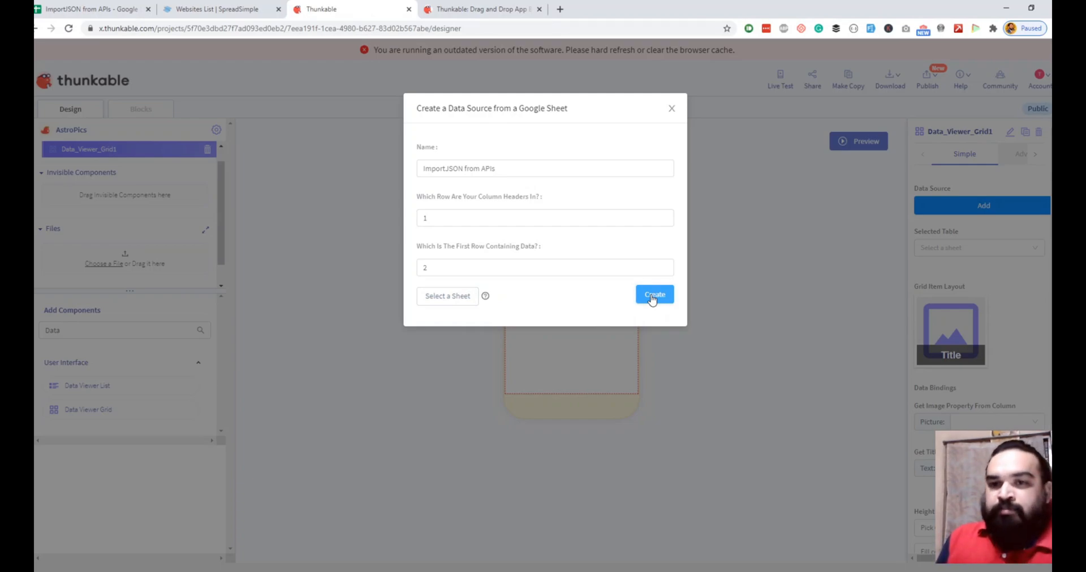
click(653, 294)
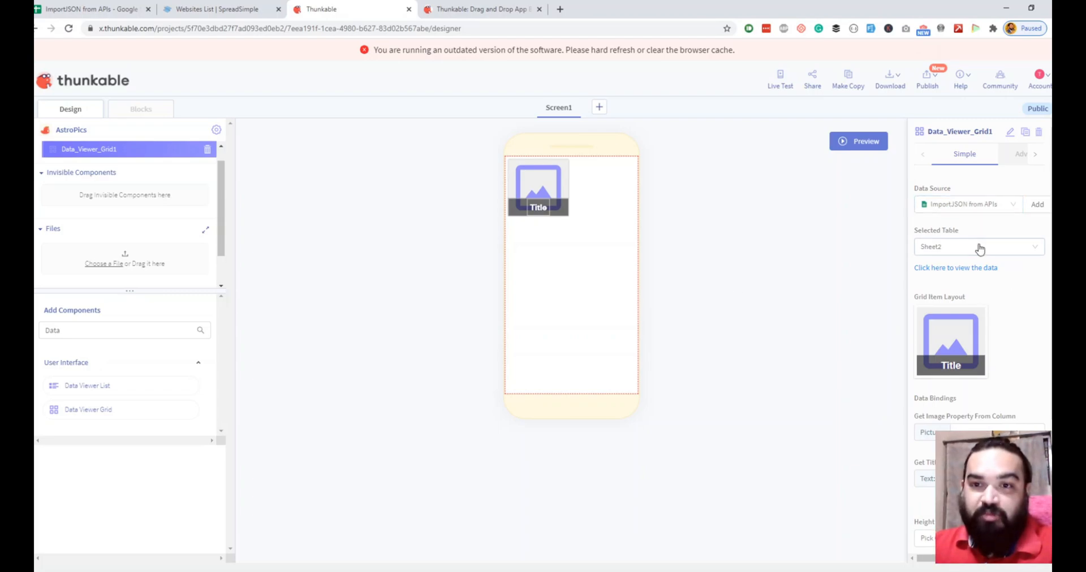
click(976, 247)
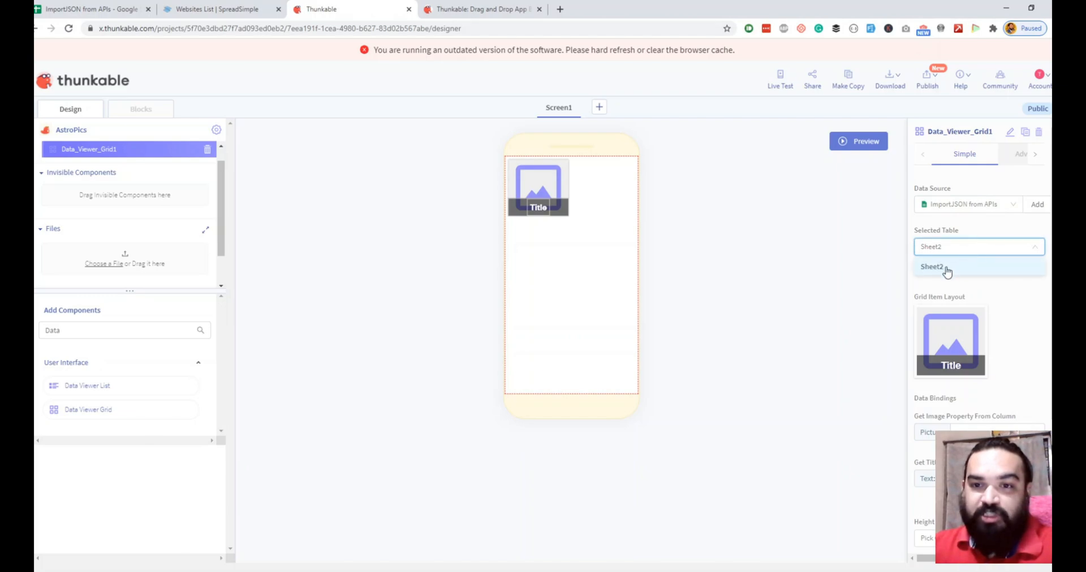
click(932, 266)
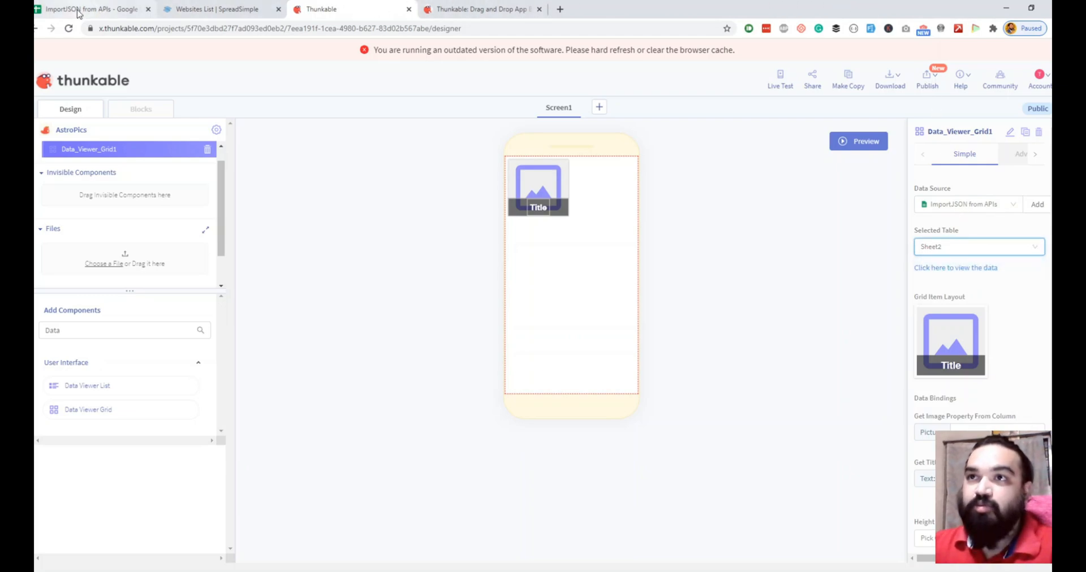
click(90, 9)
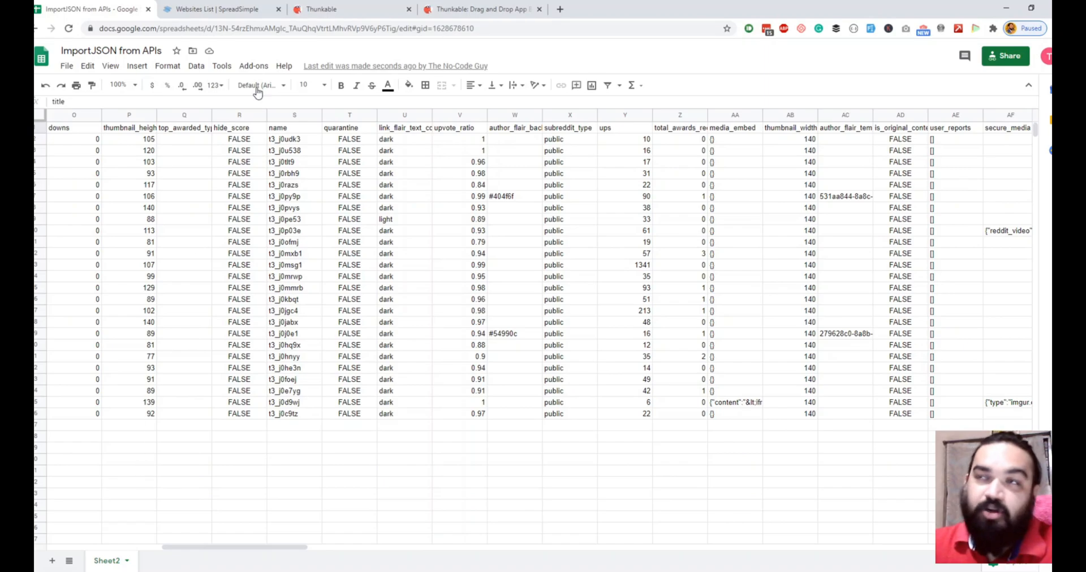
mouse_move(242, 49)
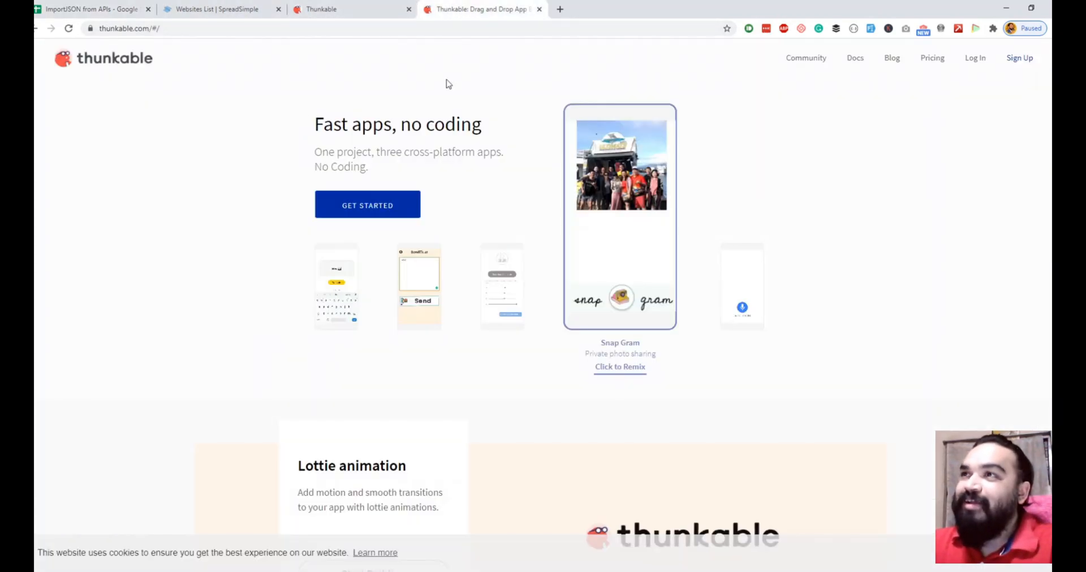
click(353, 9)
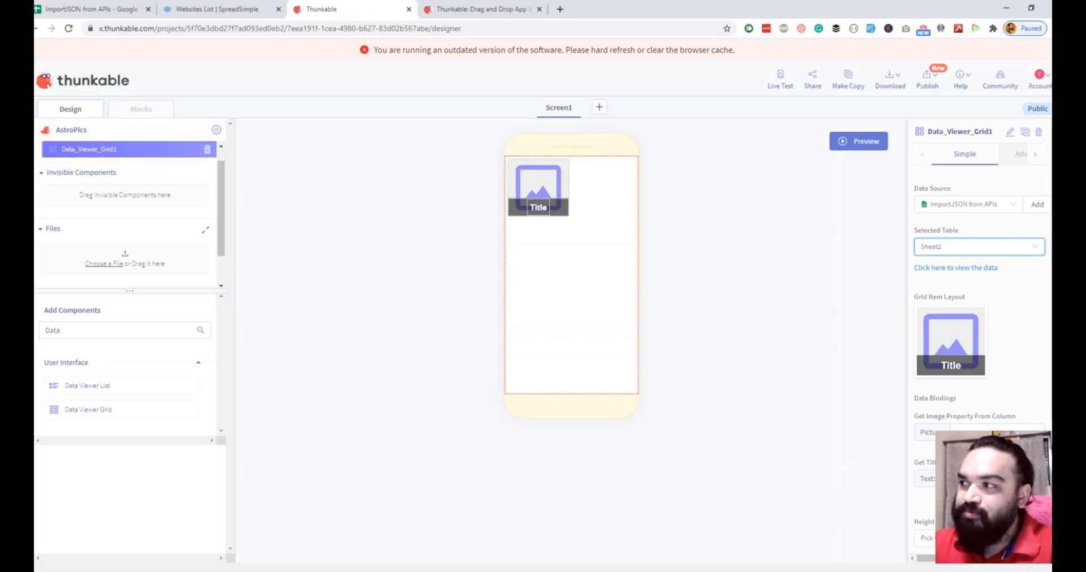
Step: Bind the grid item Picture to the url column and Text to the title column
scroll(down, 3)
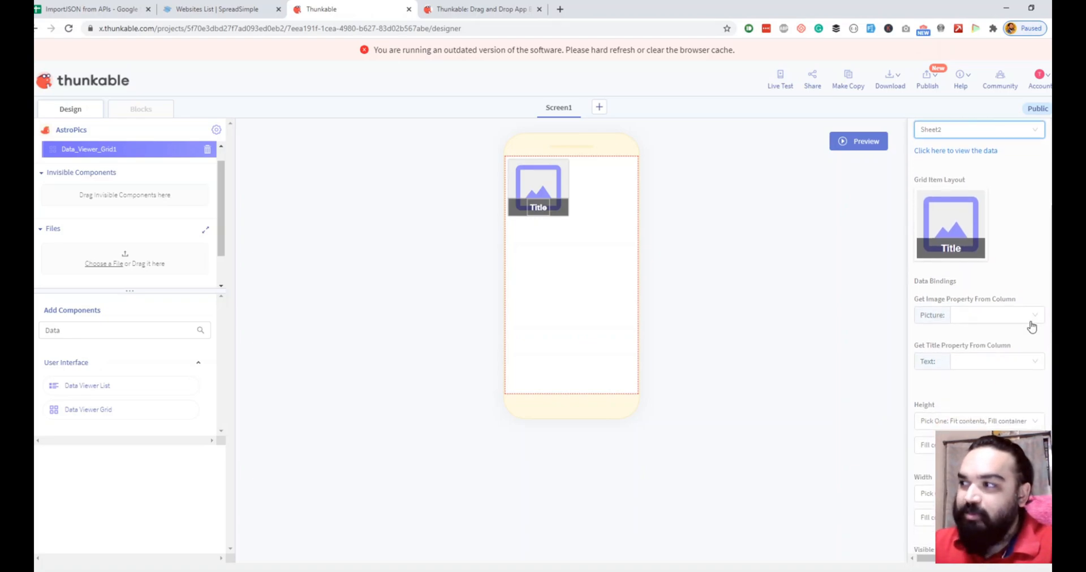
mouse_move(1011, 327)
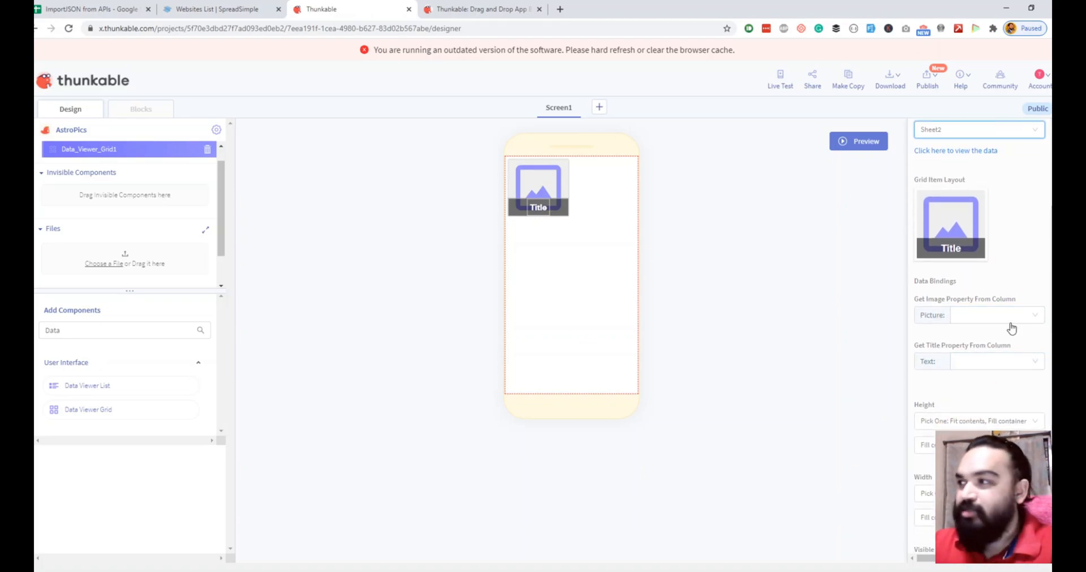
click(995, 314)
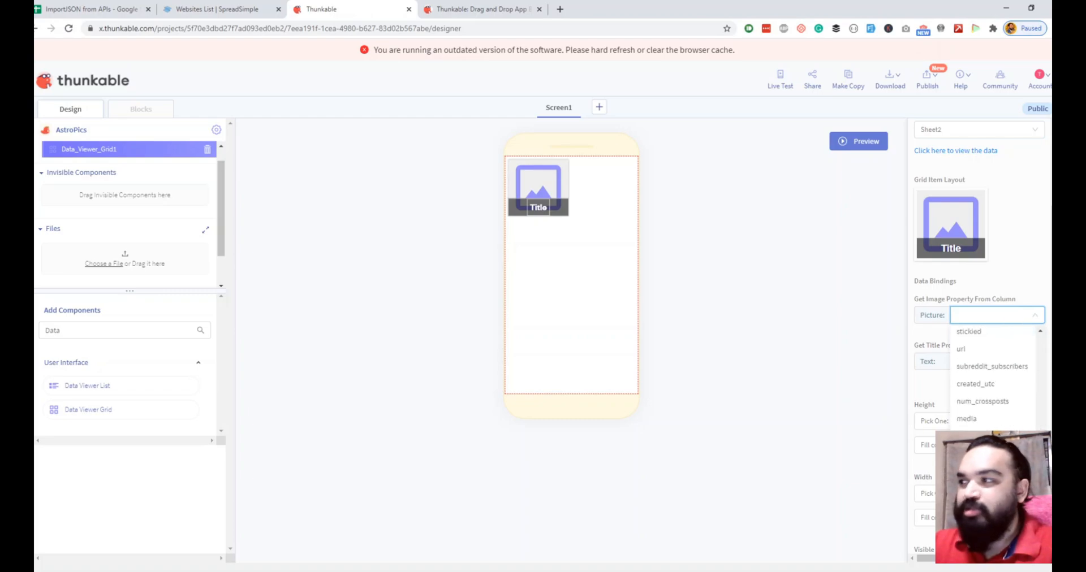
click(962, 348)
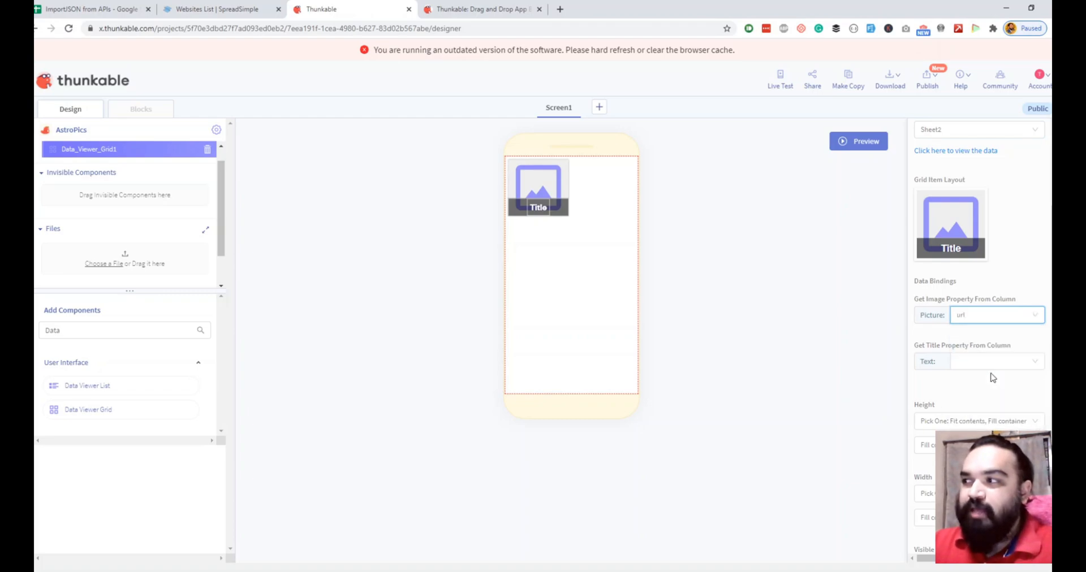
click(995, 361)
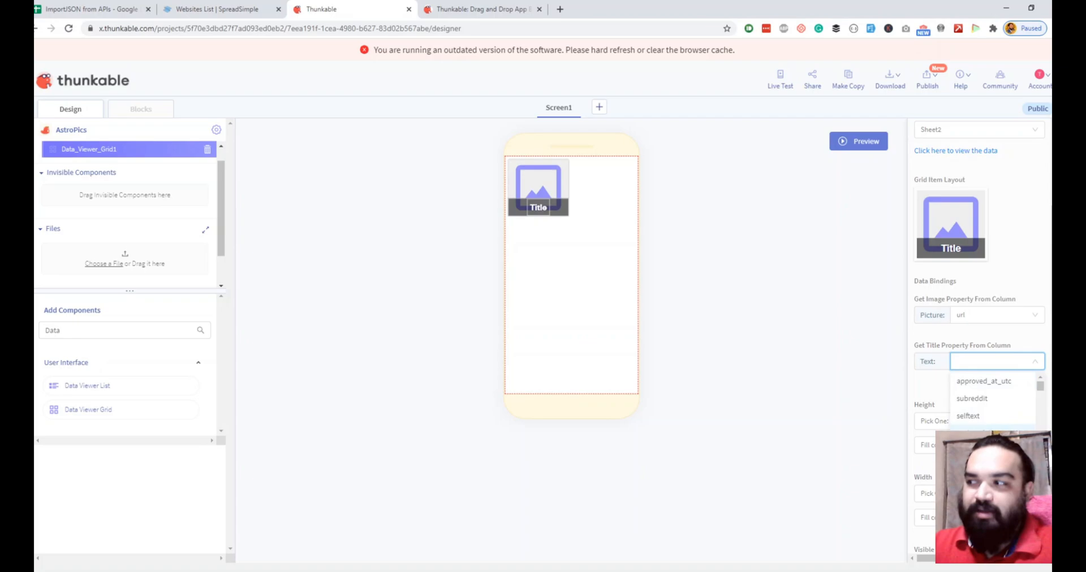
scroll(down, 3)
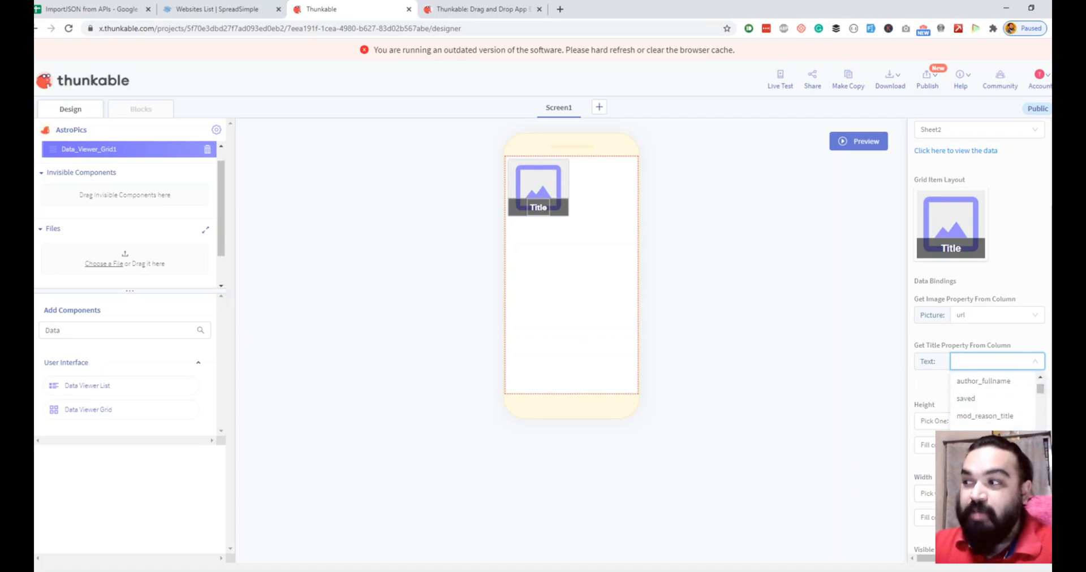
click(983, 361)
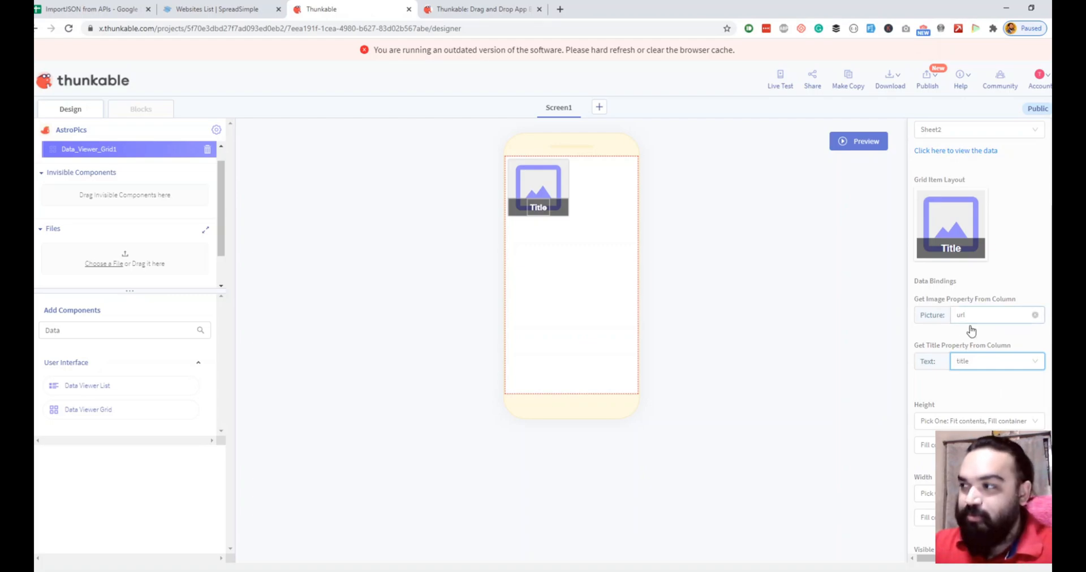
Step: Switch over to the ImportJSON from APIs Google Sheet holding the data
click(277, 28)
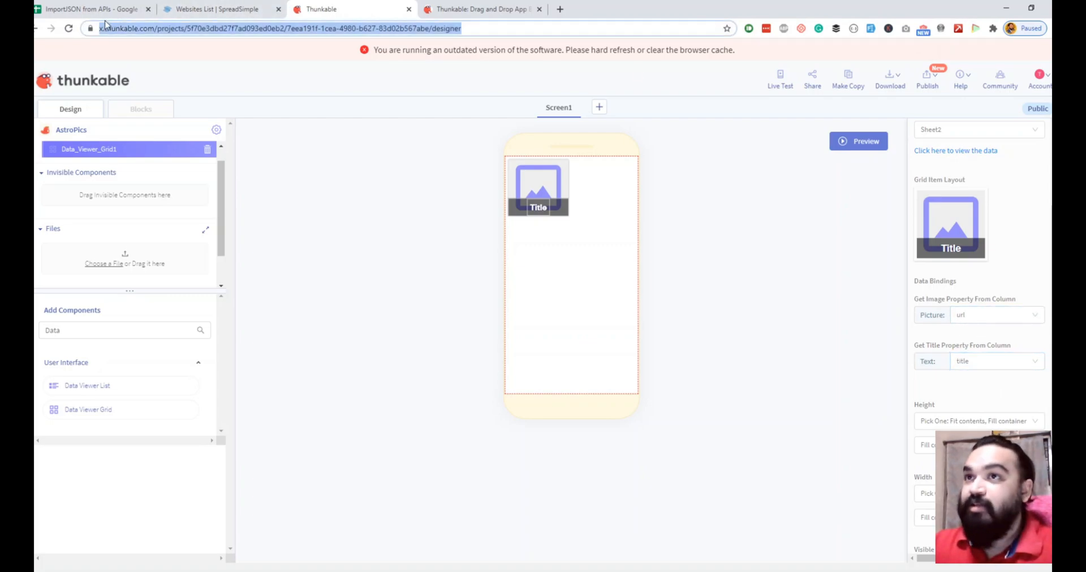
click(90, 9)
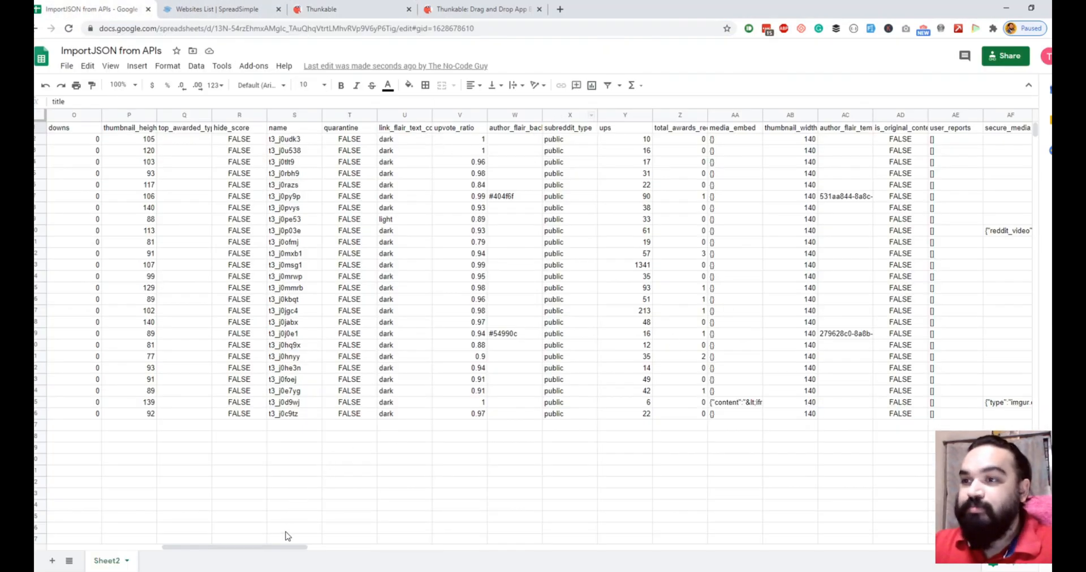
Step: Inspect Sheet2's url header and first title cell, then head back to the Thunkable tabs
scroll(right, 3)
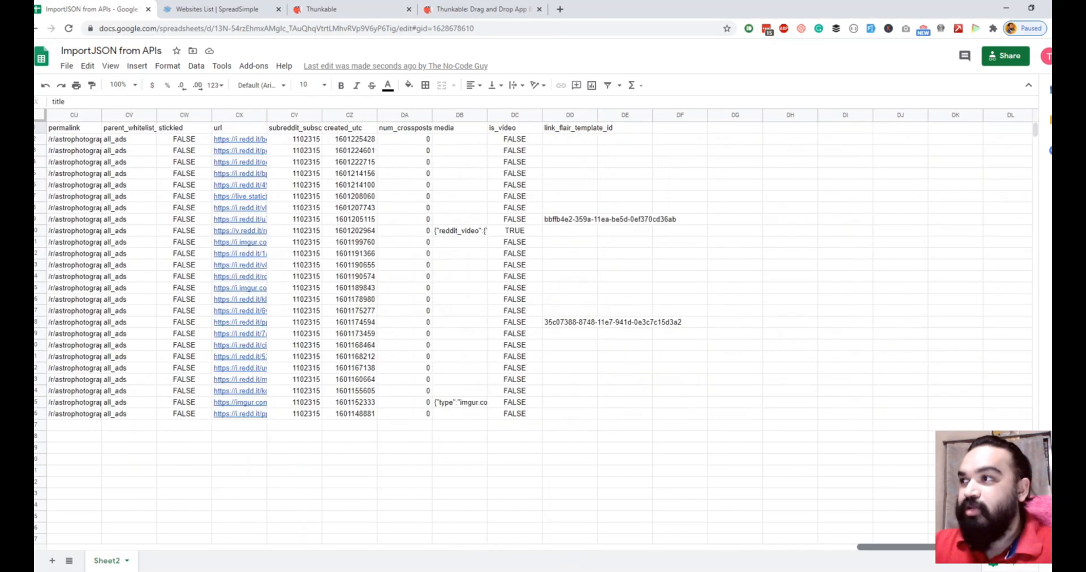
scroll(left, 3)
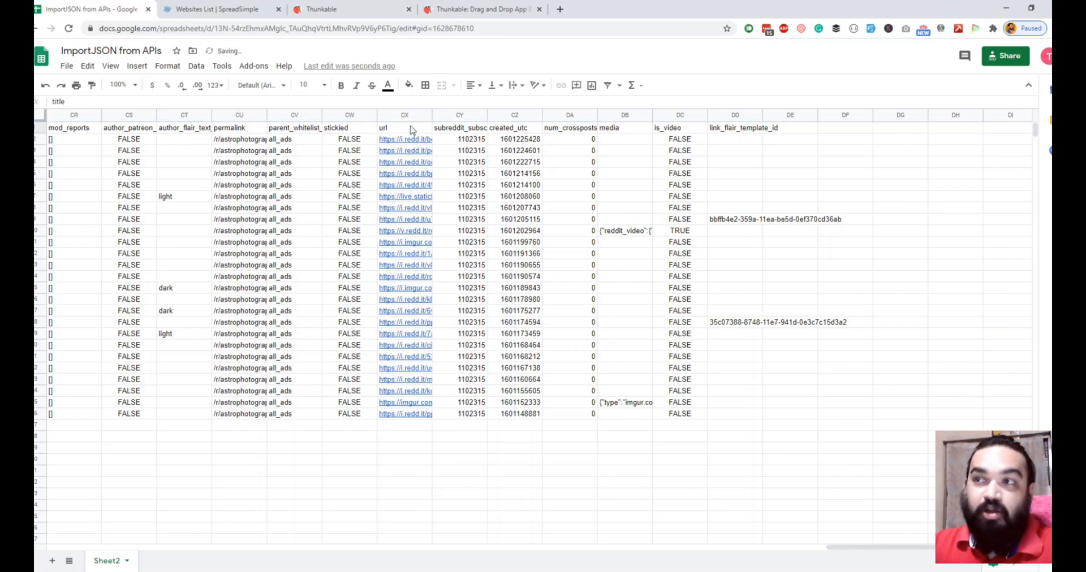
click(405, 128)
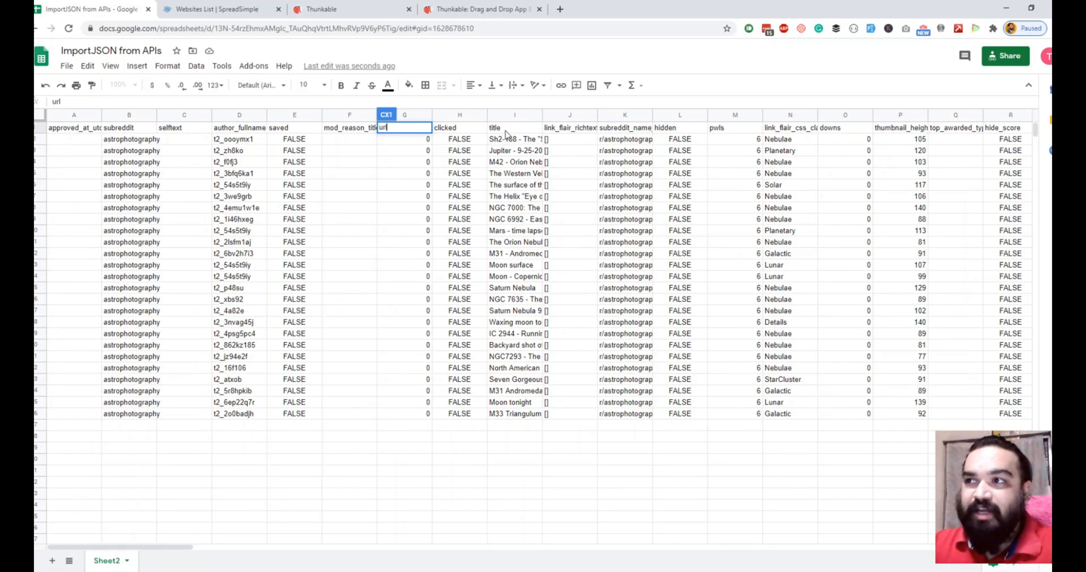
click(513, 139)
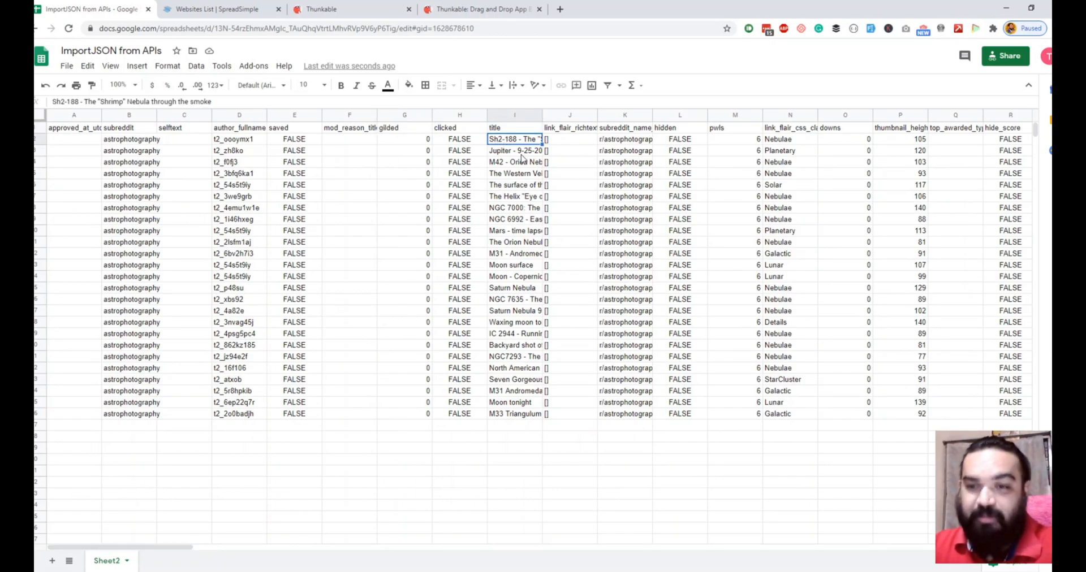
click(319, 9)
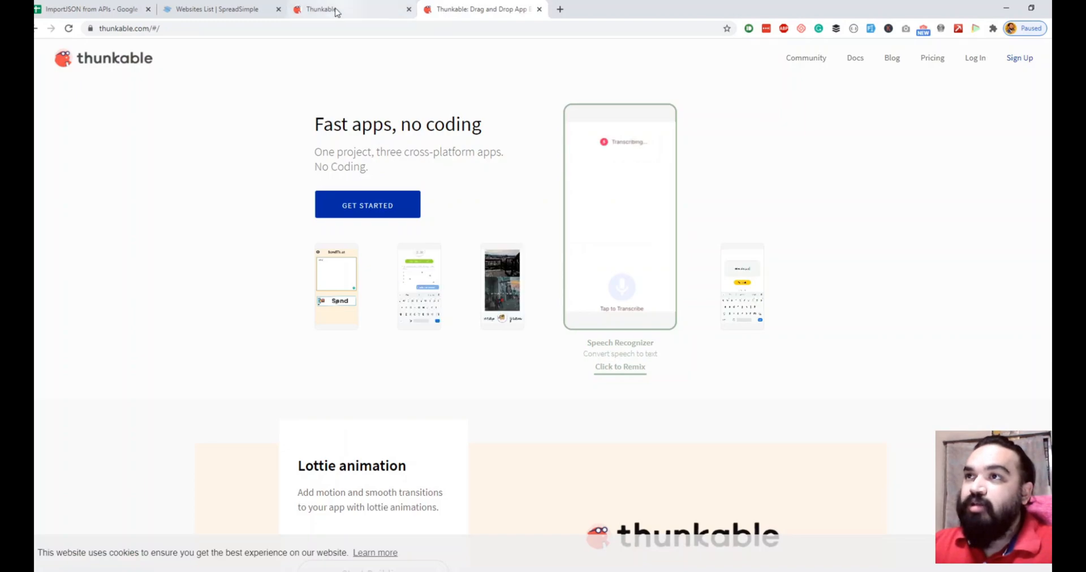
Step: Return to the AstroPics project designer tab
click(319, 9)
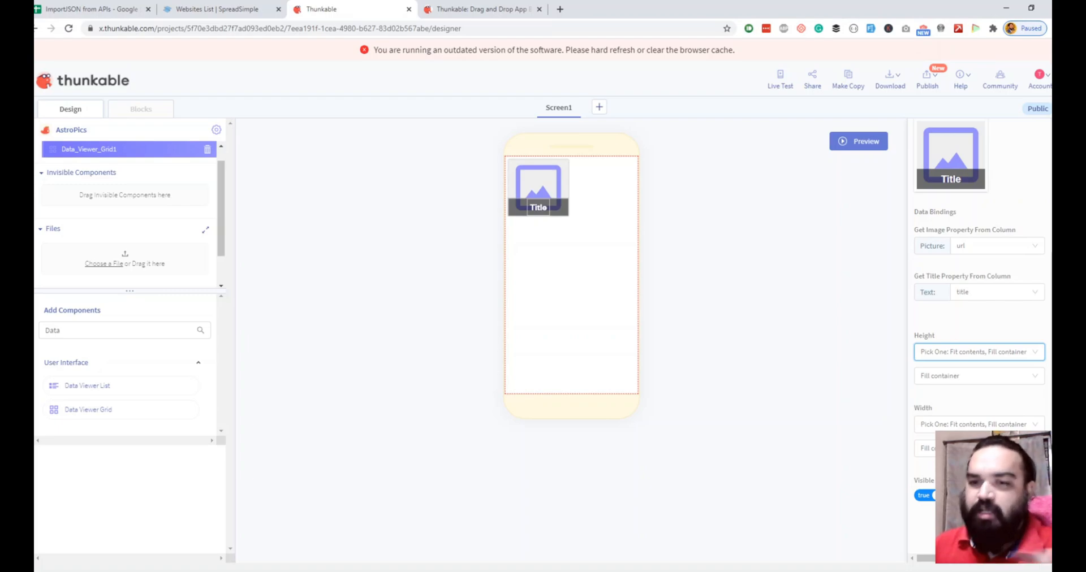
mouse_move(871, 176)
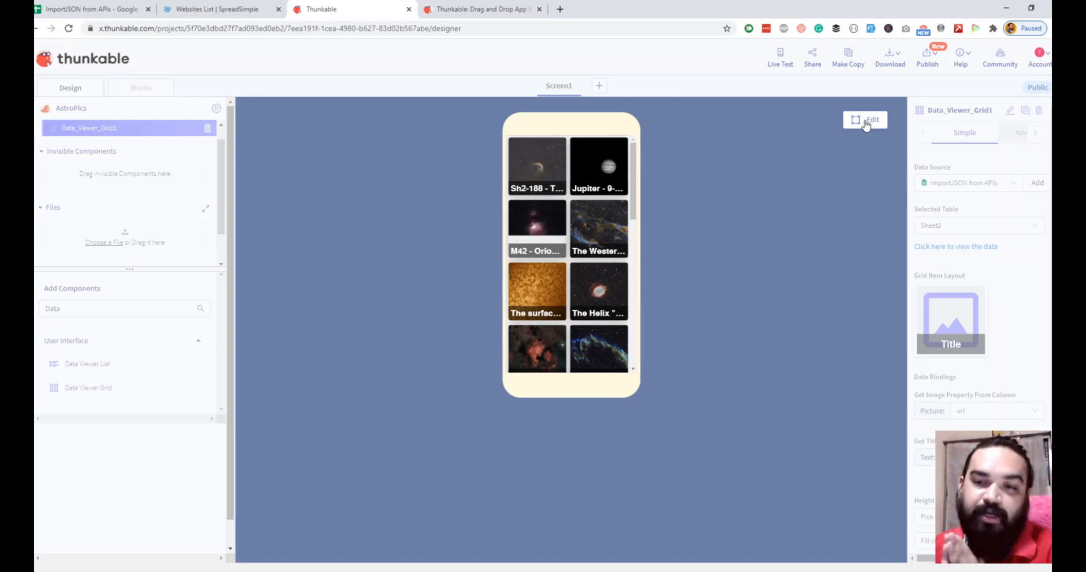
mouse_move(619, 163)
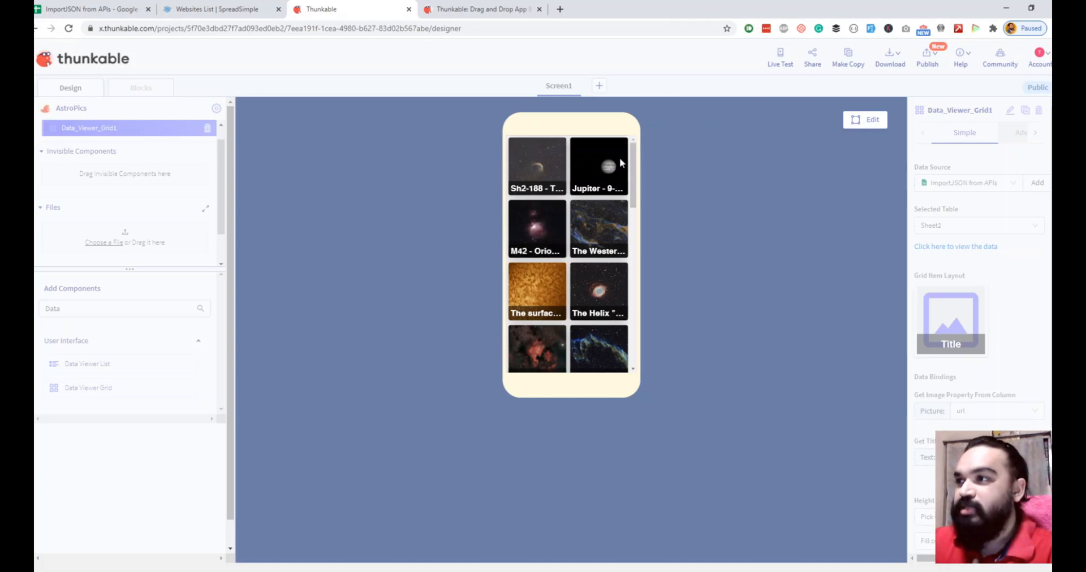
scroll(down, 3)
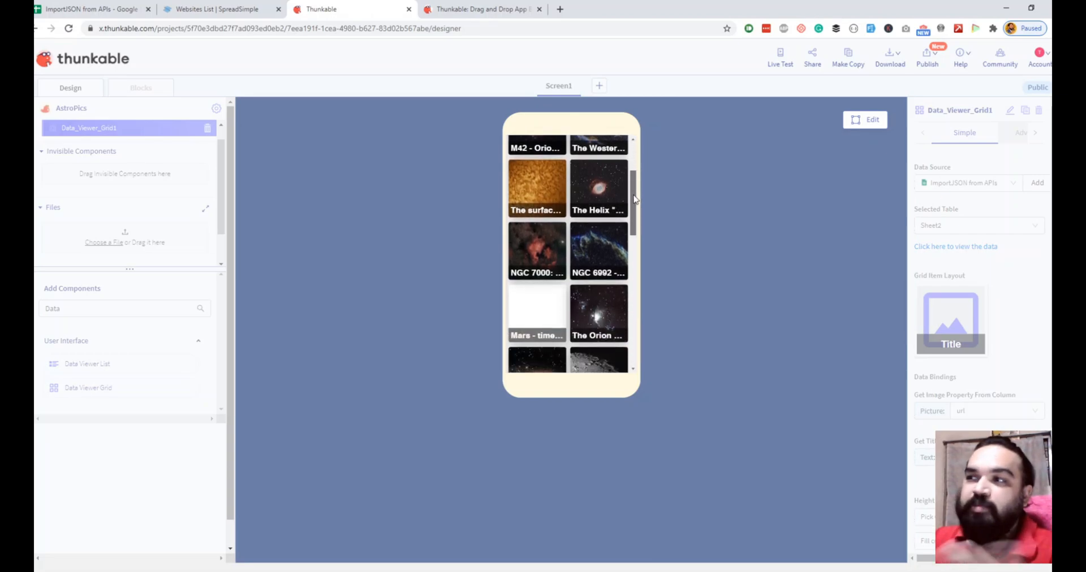
scroll(down, 3)
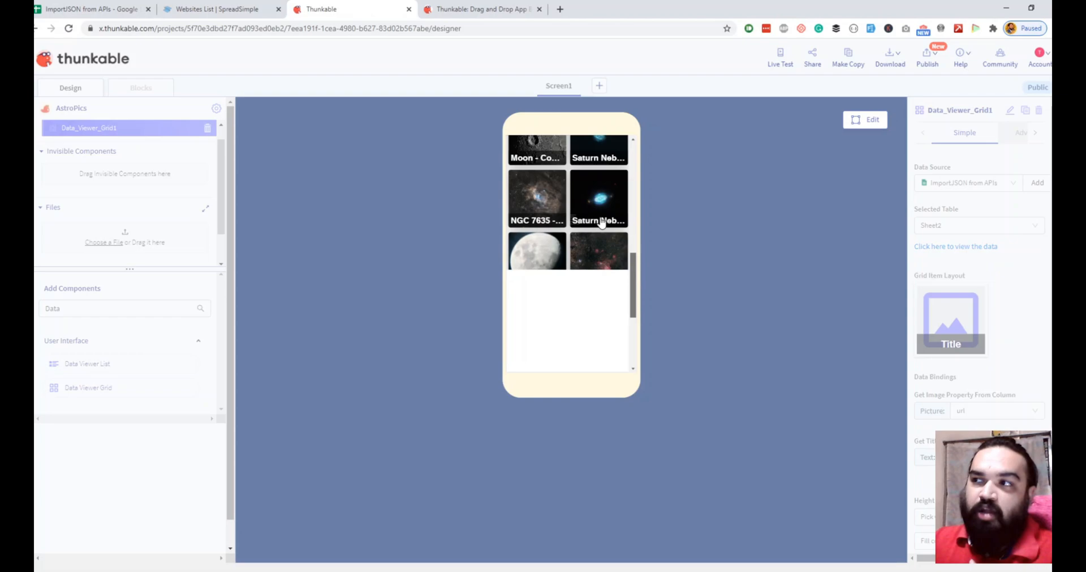
scroll(down, 3)
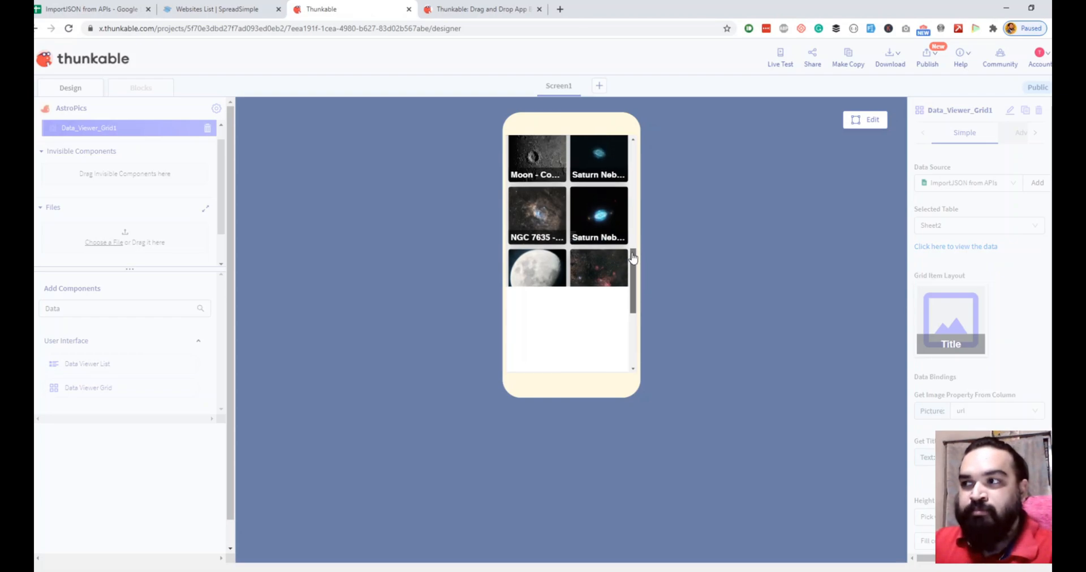
scroll(up, 3)
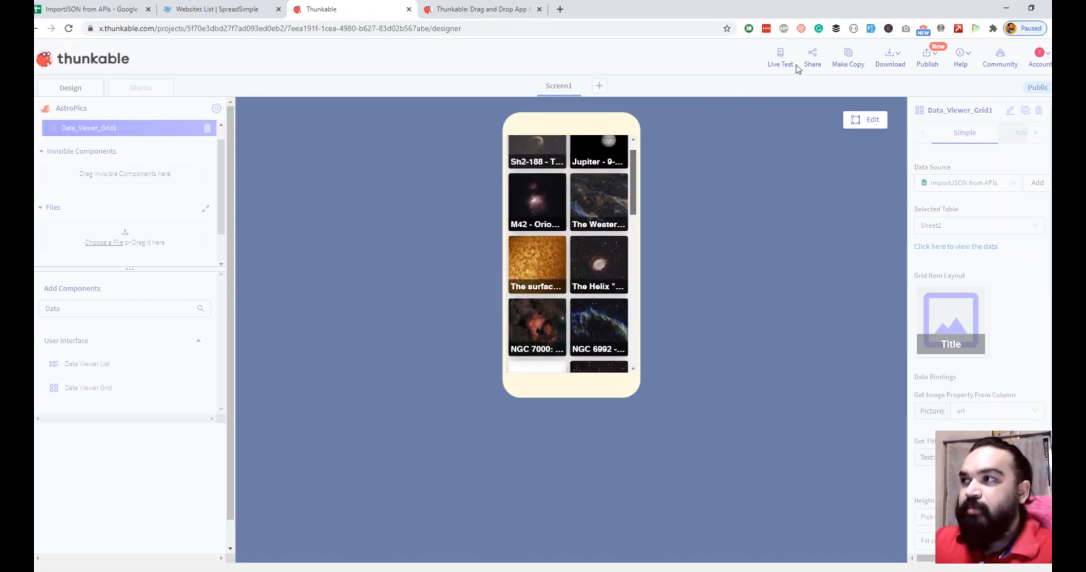
mouse_move(778, 73)
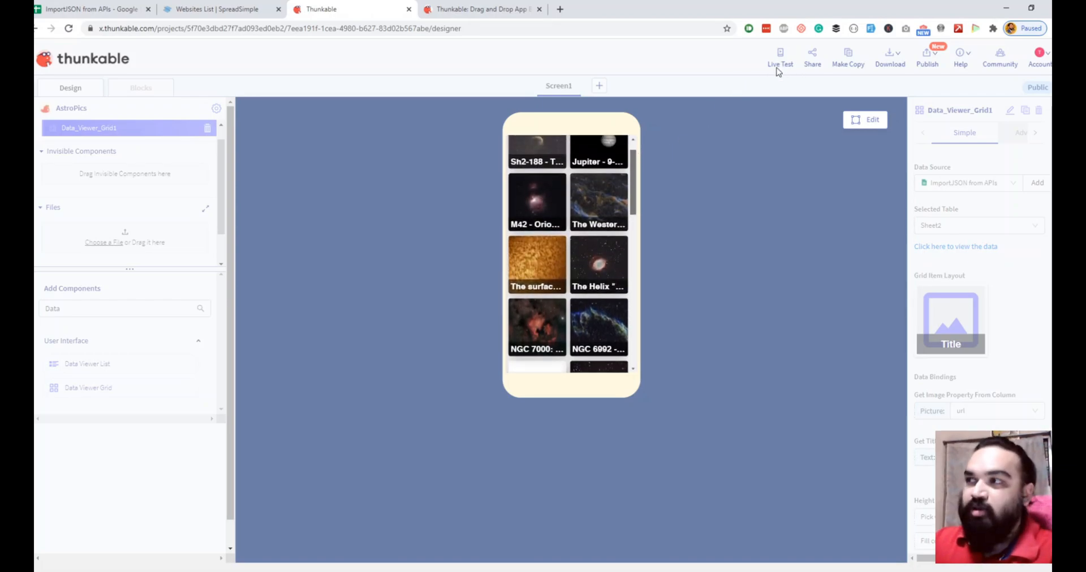
click(779, 59)
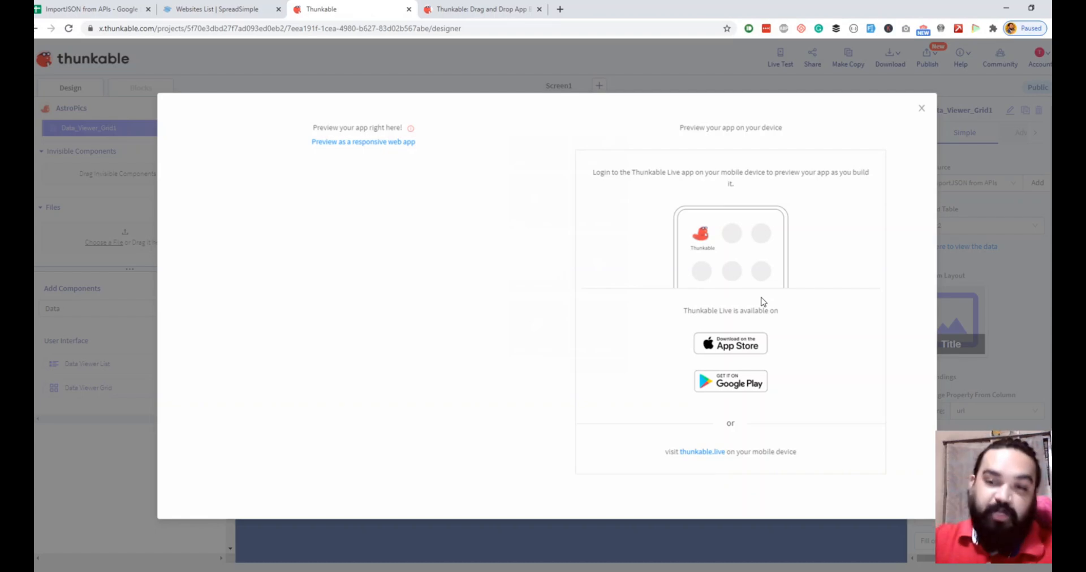
Step: From Live Test, launch AstroPics as a responsive web app in its own tab
click(359, 143)
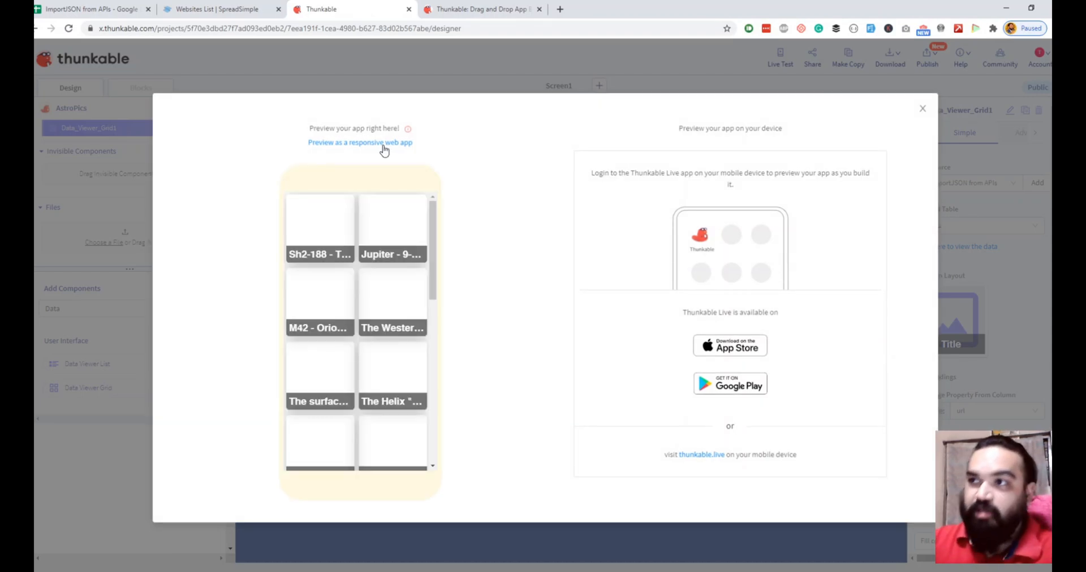
click(359, 143)
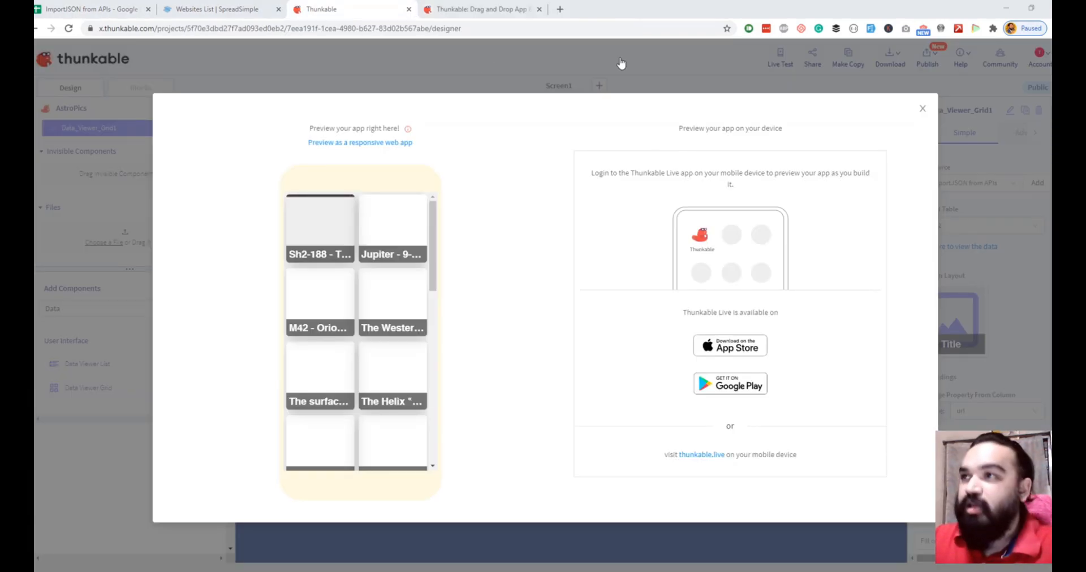
mouse_move(229, 49)
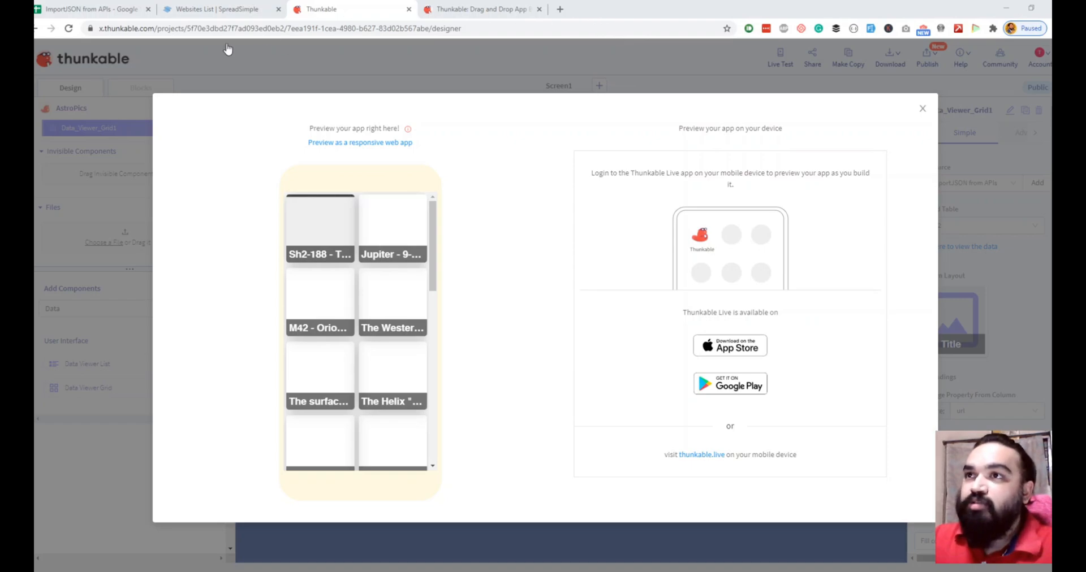
click(360, 143)
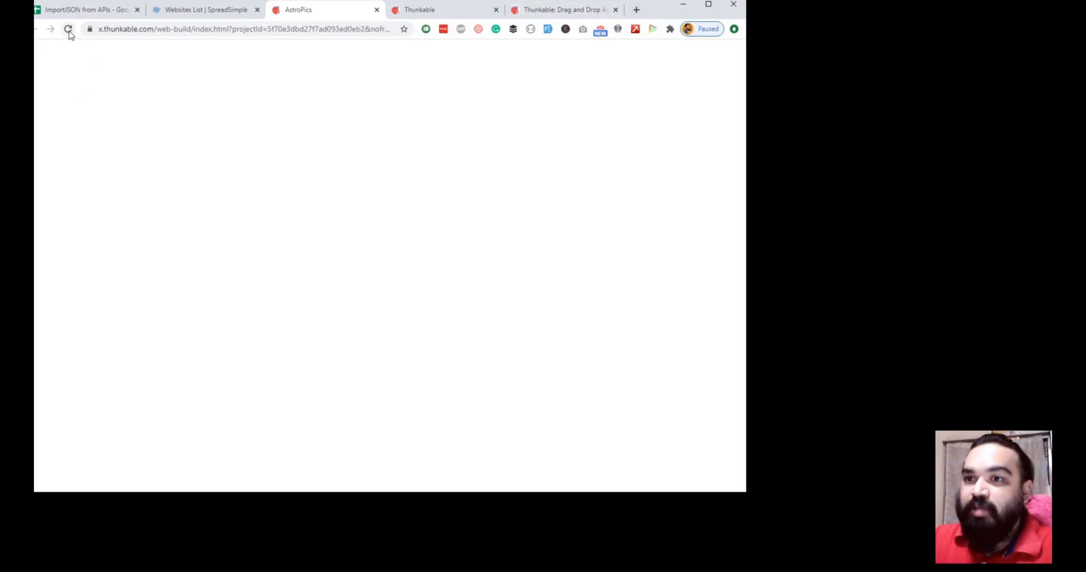
Step: Reload the AstroPics web app to load the photo grid, then return to the designer tab
click(68, 28)
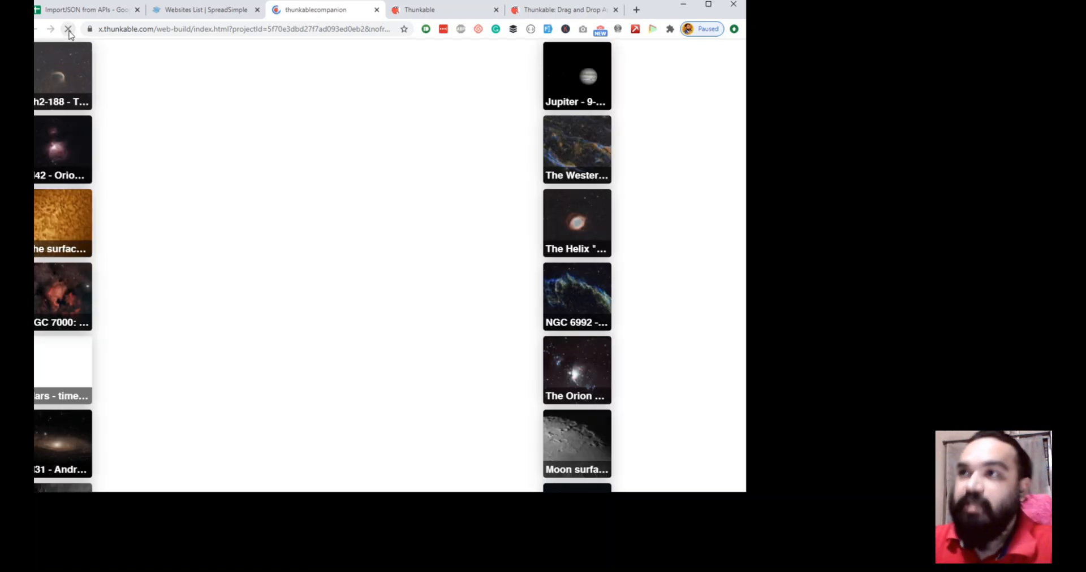
click(68, 30)
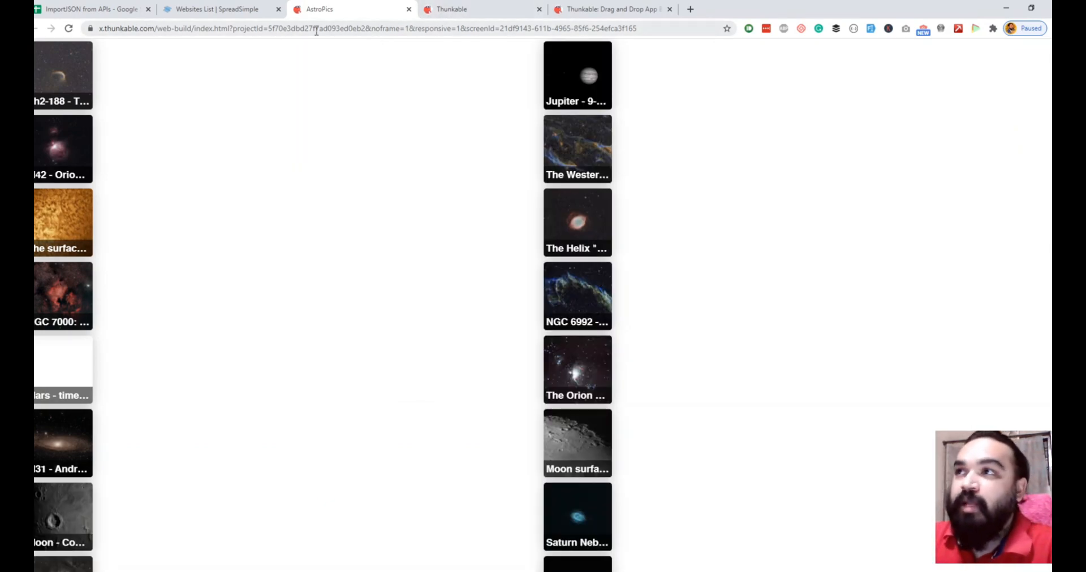
click(452, 9)
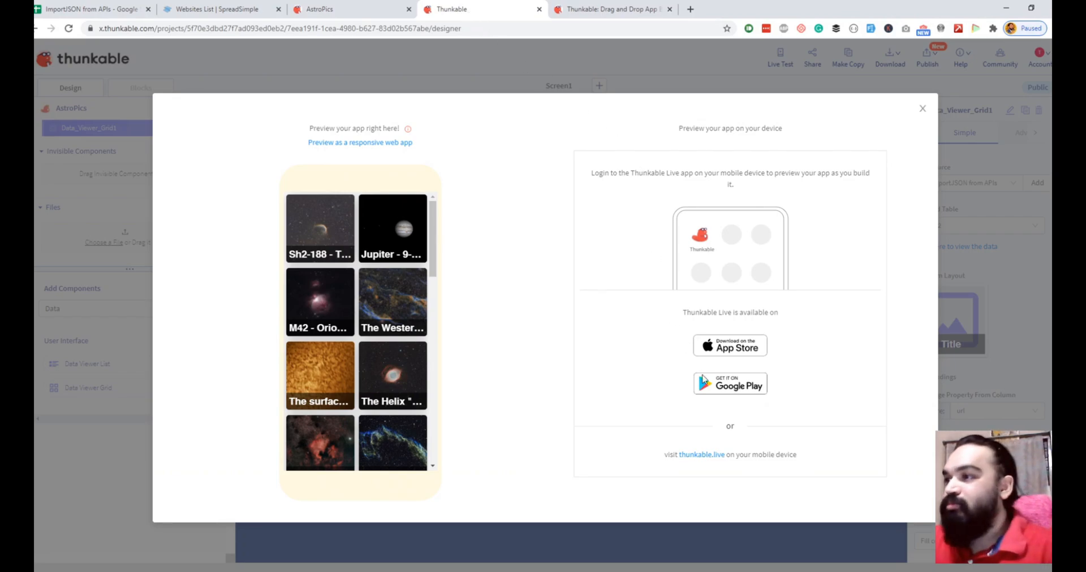
mouse_move(749, 421)
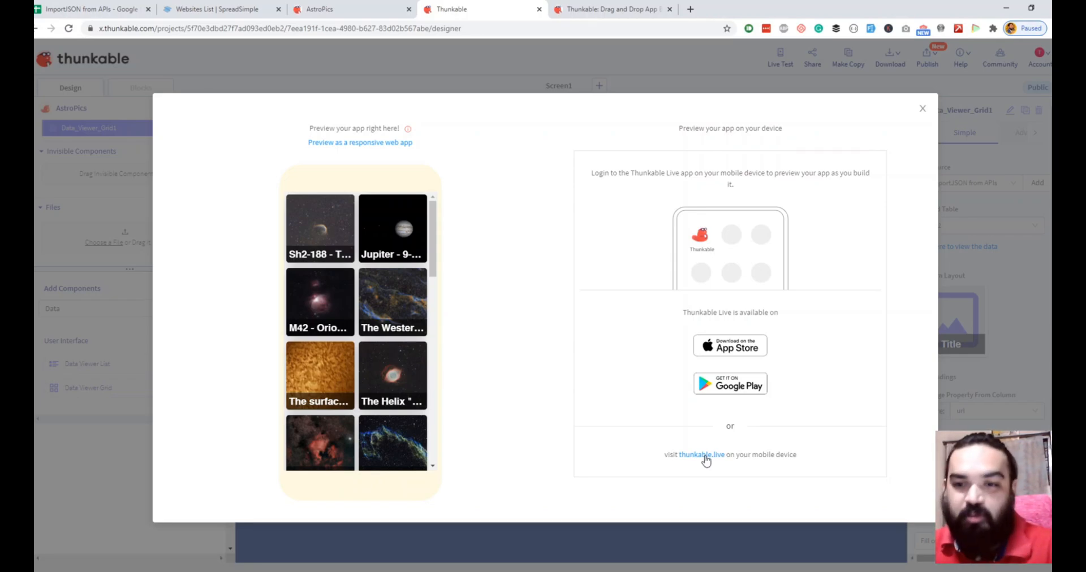
mouse_move(813, 420)
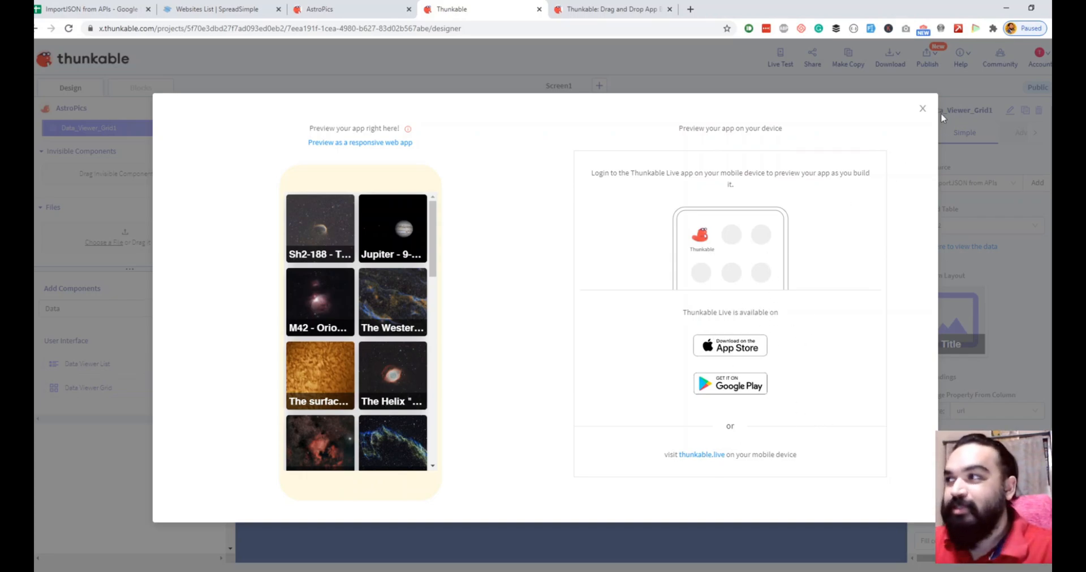
mouse_move(921, 115)
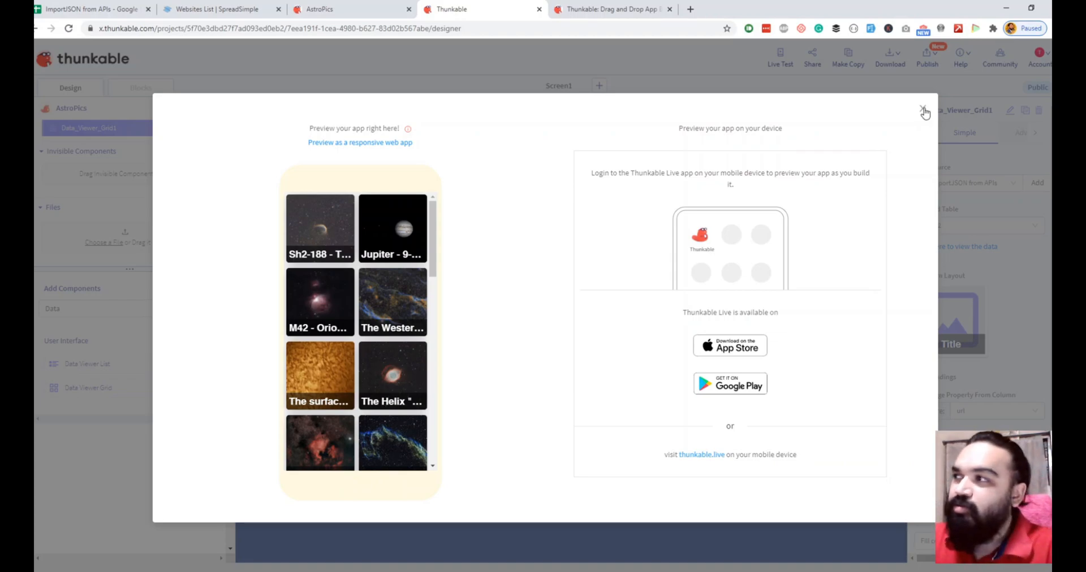
Step: Close the Live Test dialog to reveal the designer's photo grid
click(925, 112)
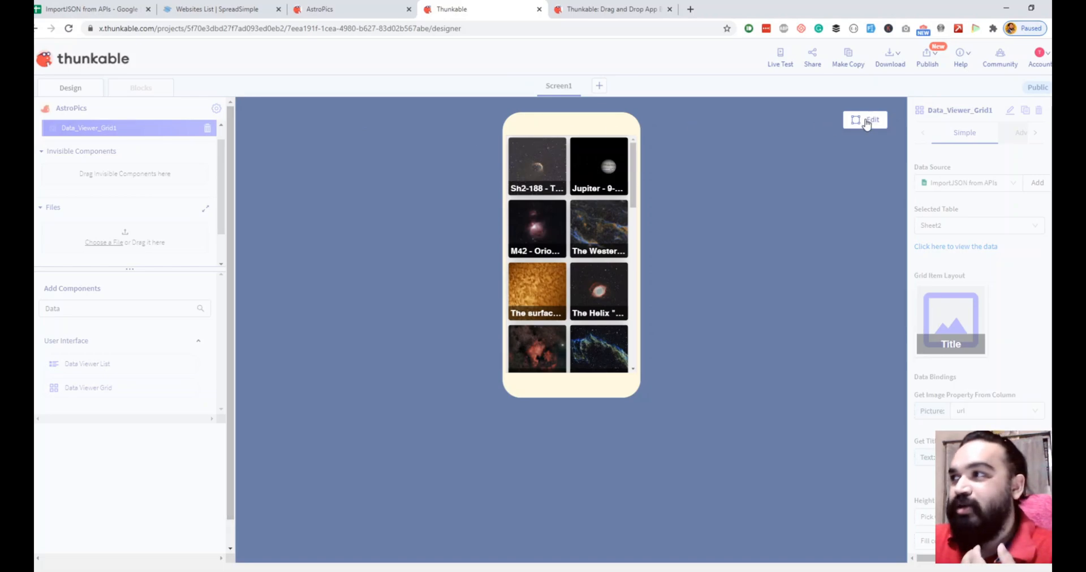
Step: Return the canvas to editing mode and switch to the Blocks editor
click(871, 120)
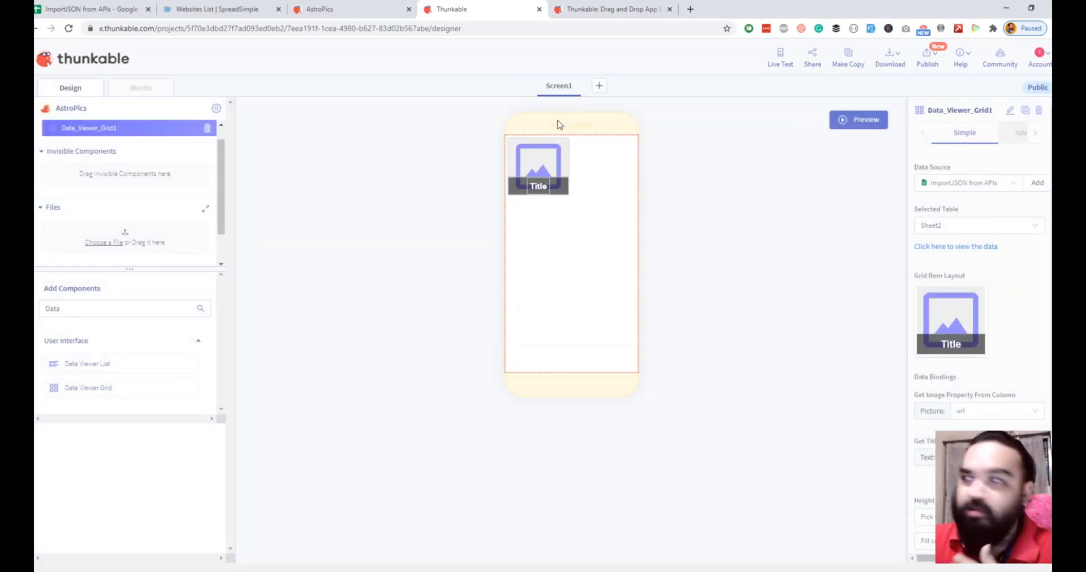
click(141, 87)
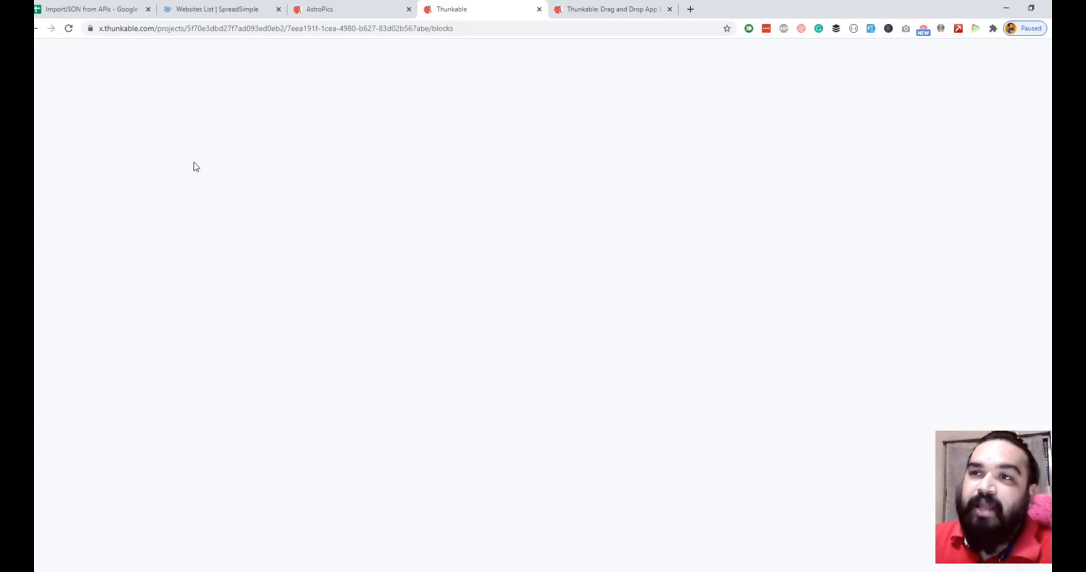
mouse_move(197, 200)
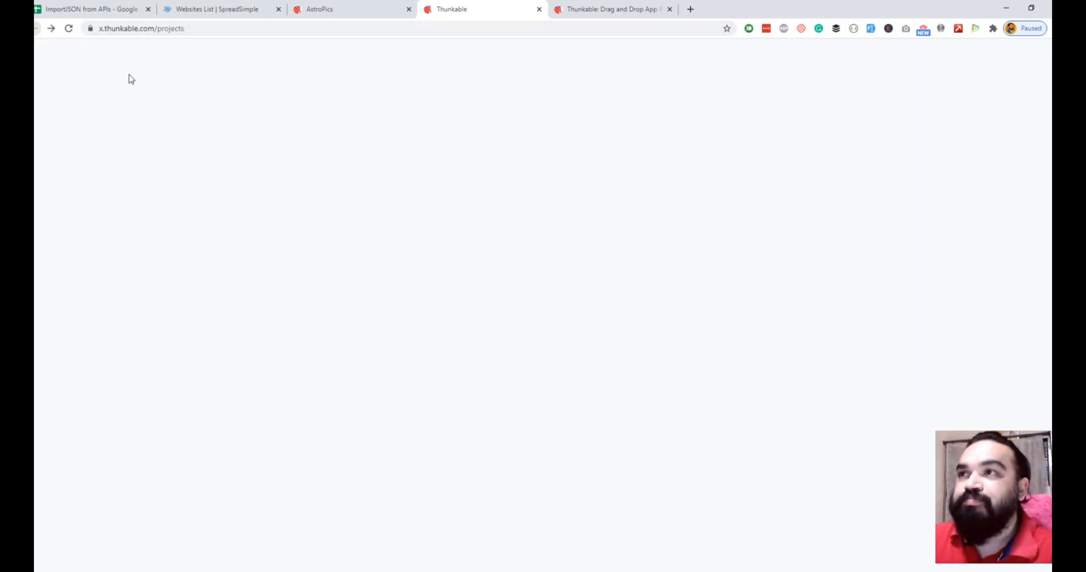
mouse_move(153, 85)
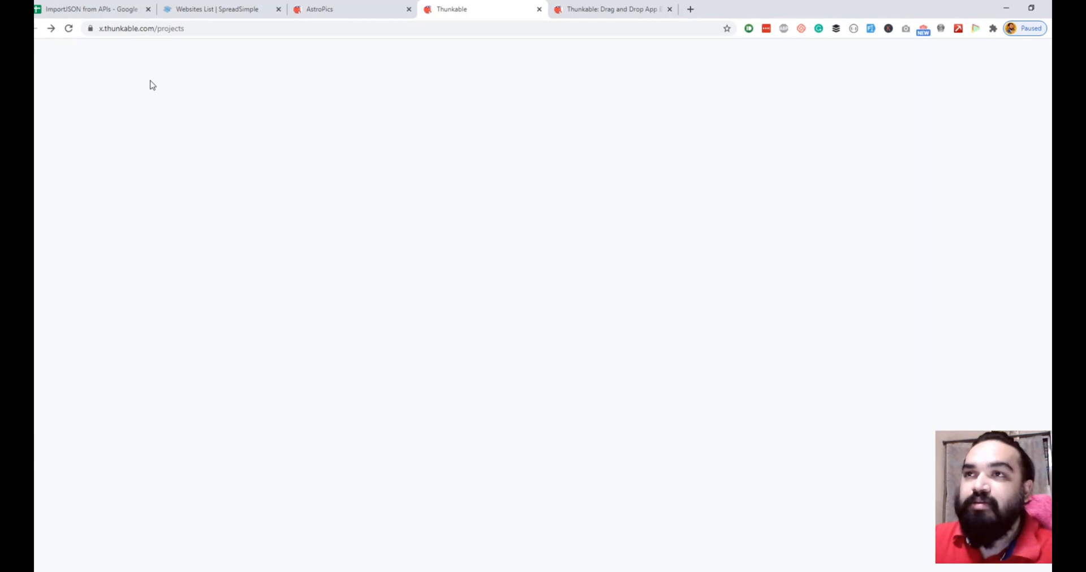
mouse_move(155, 90)
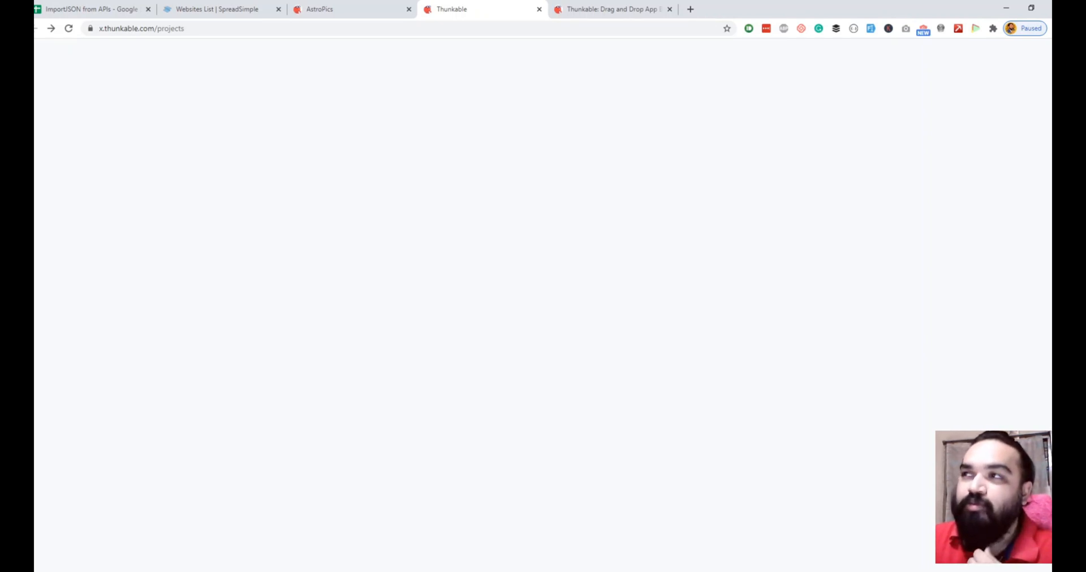
mouse_move(177, 162)
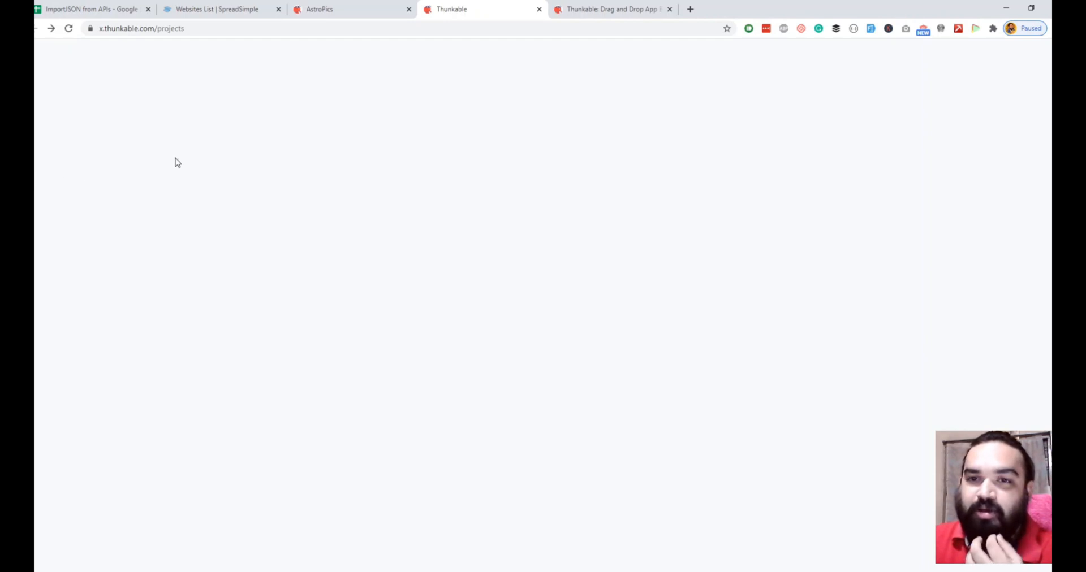
click(68, 28)
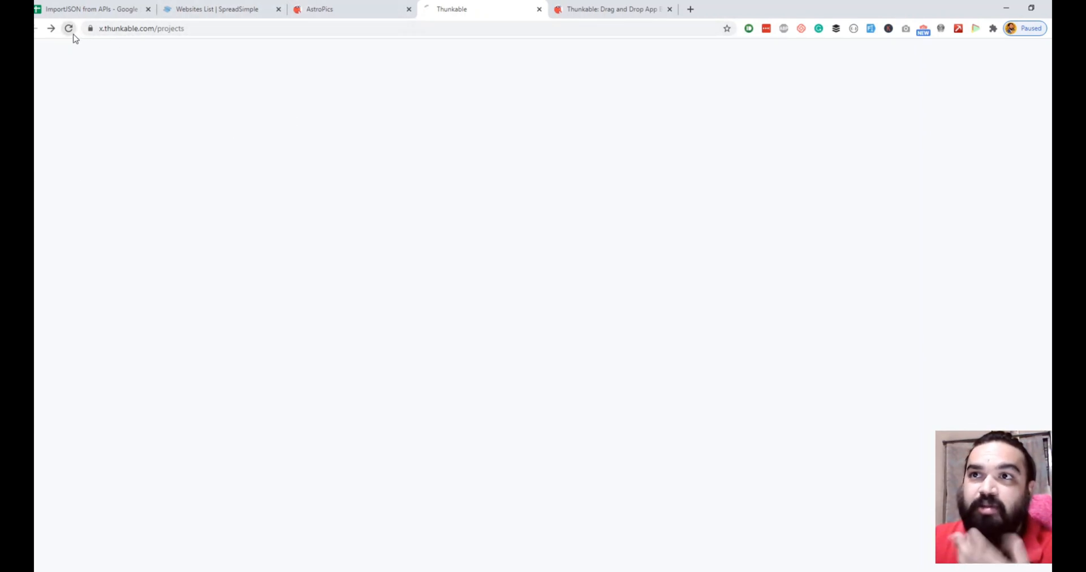
click(68, 28)
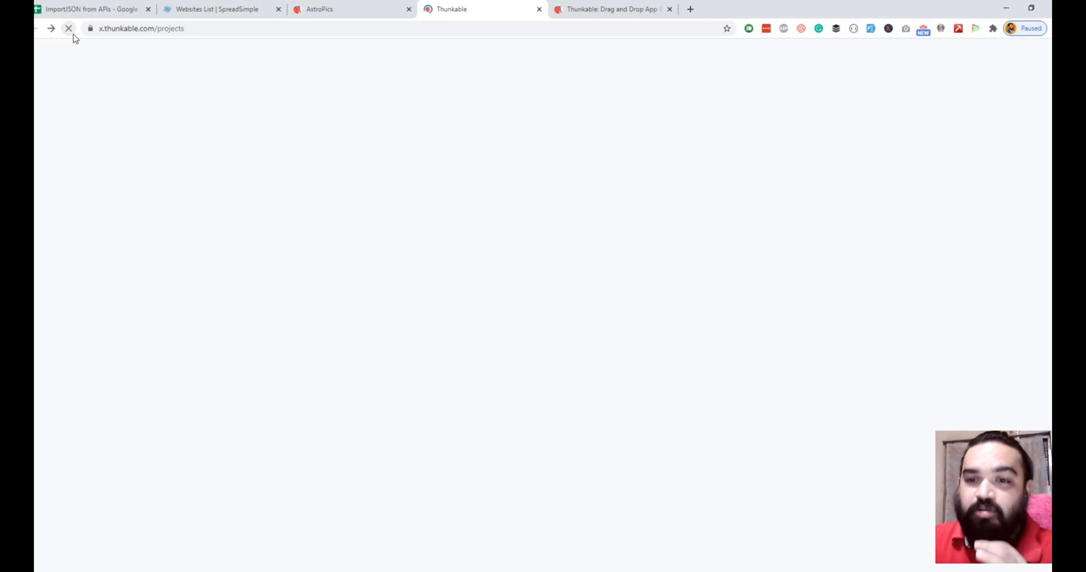